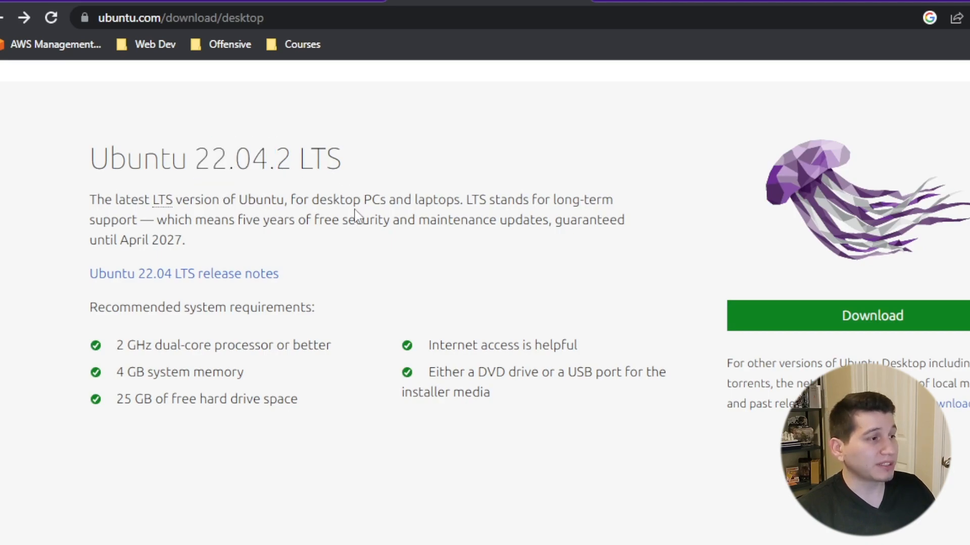
Step: Highlight the recommended system requirements list and the processor requirement
left_click_drag(115, 345, 488, 391)
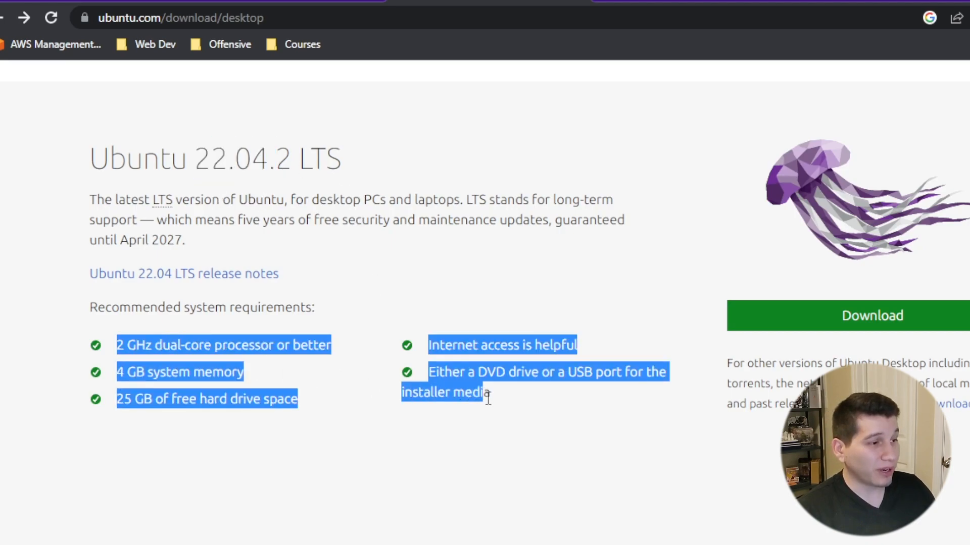
left_click(121, 377)
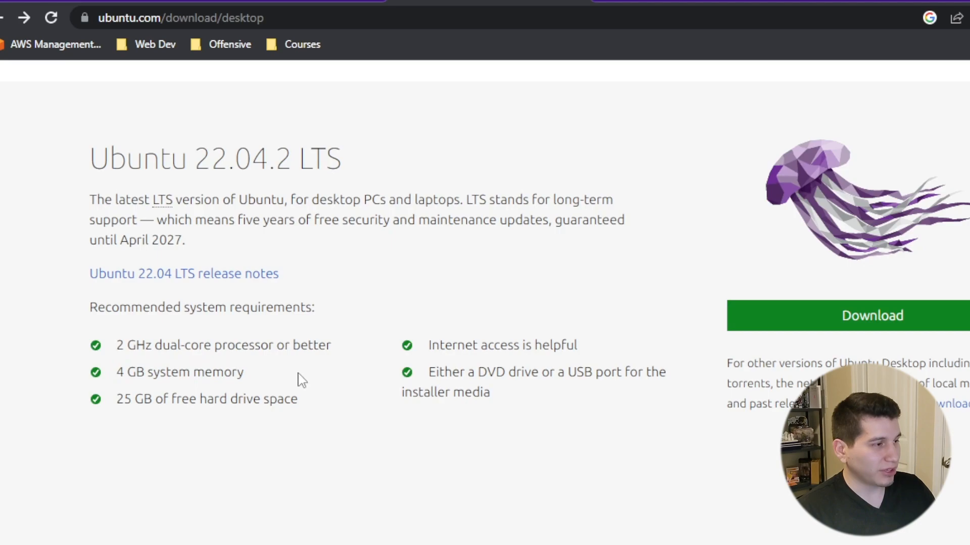
left_click_drag(117, 345, 254, 345)
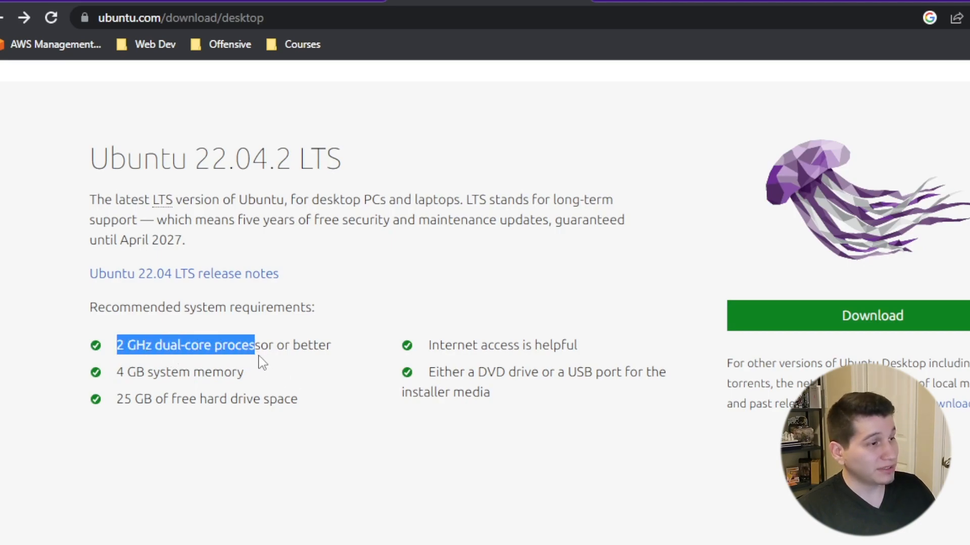
left_click(227, 399)
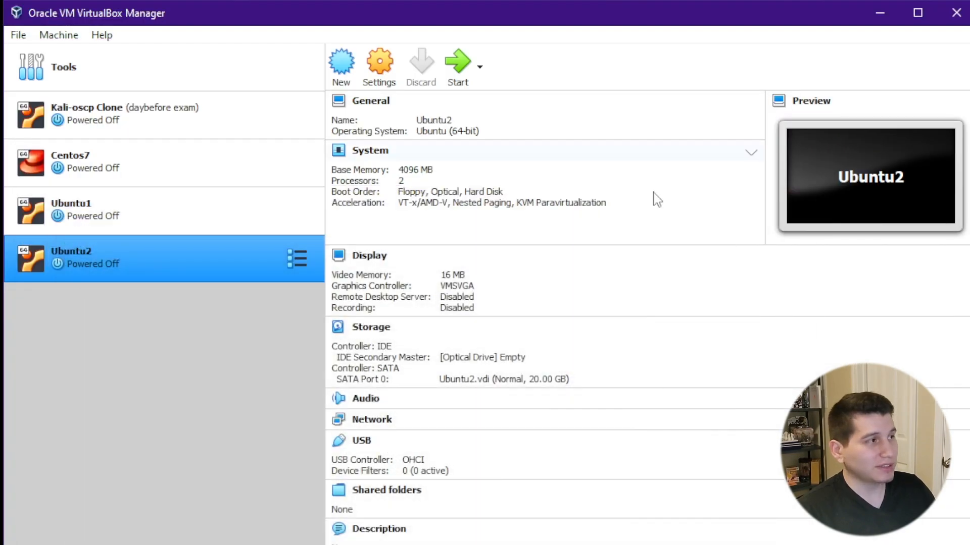
mouse_move(207, 259)
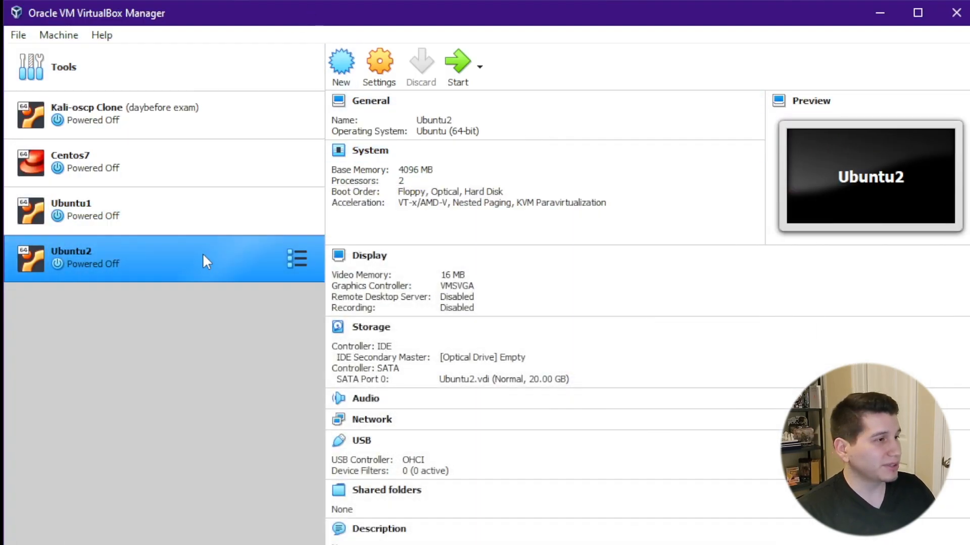
Step: Create a new machine named Ubuntu3 (Linux, Ubuntu 64-bit) and continue to memory size
left_click(341, 62)
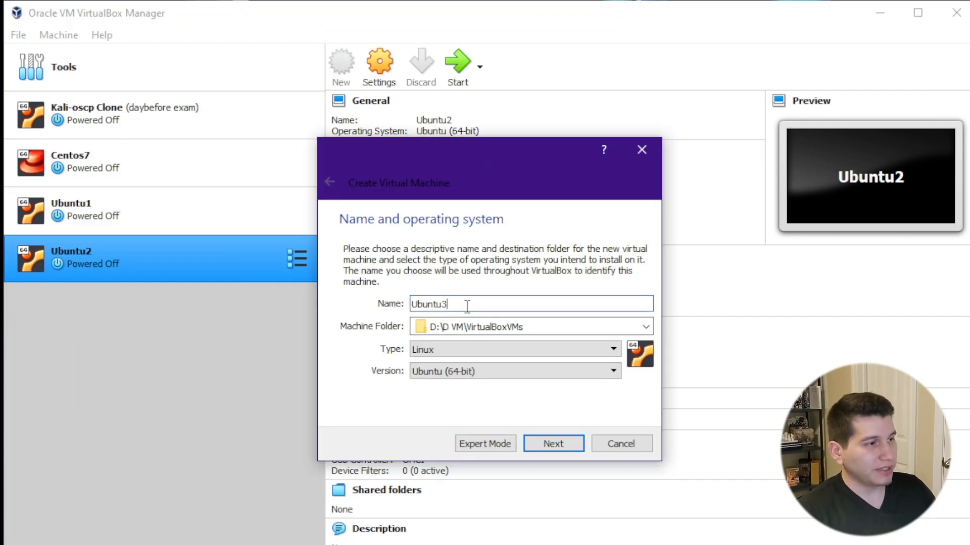
triple_click(427, 303)
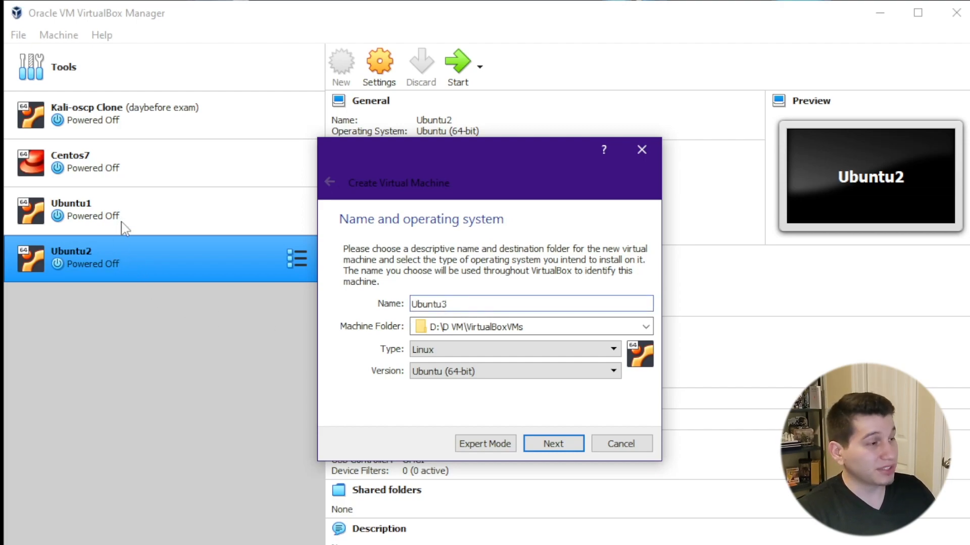
mouse_move(514, 396)
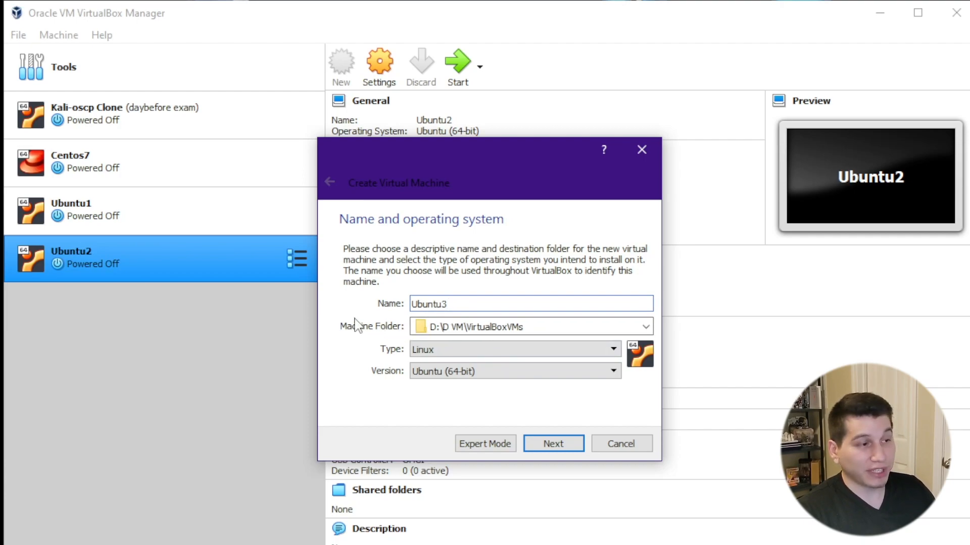
mouse_move(372, 325)
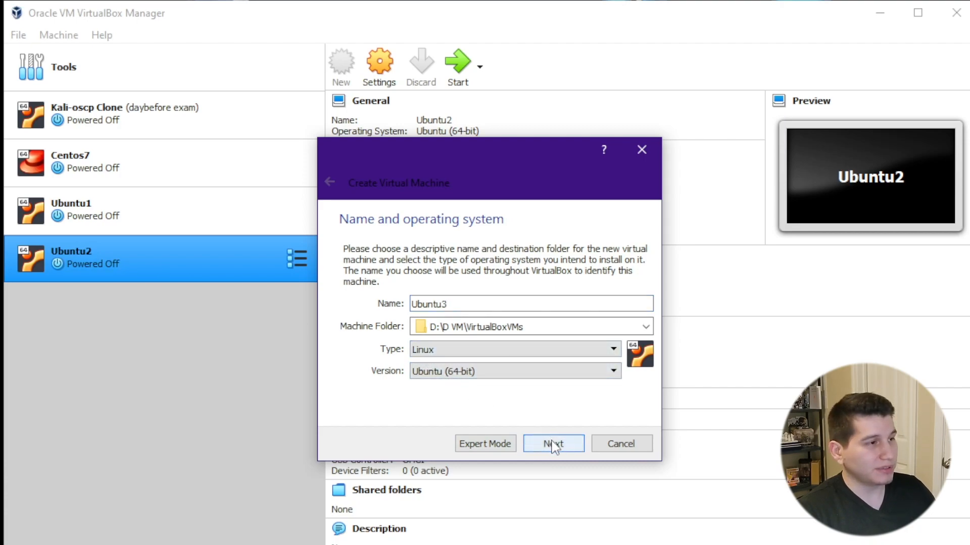
left_click(552, 443)
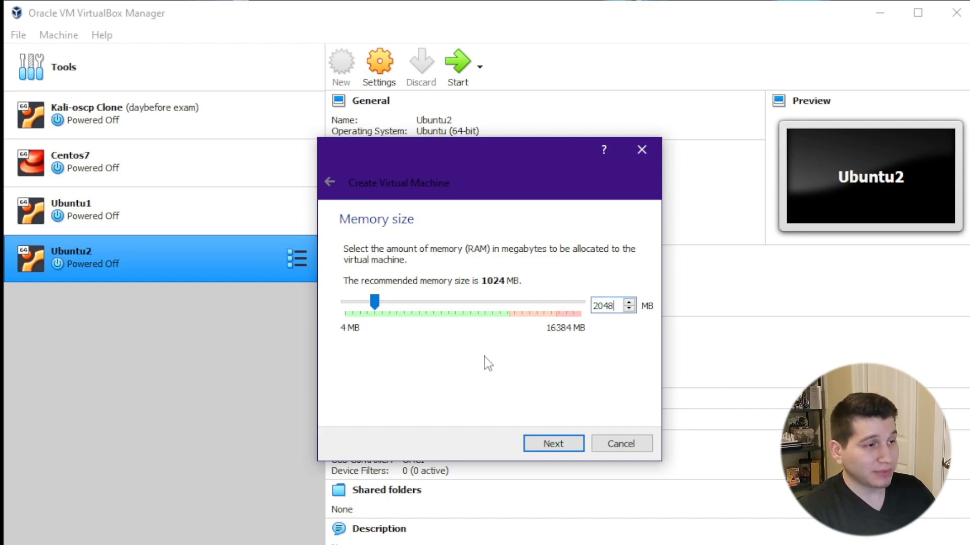
mouse_move(490, 338)
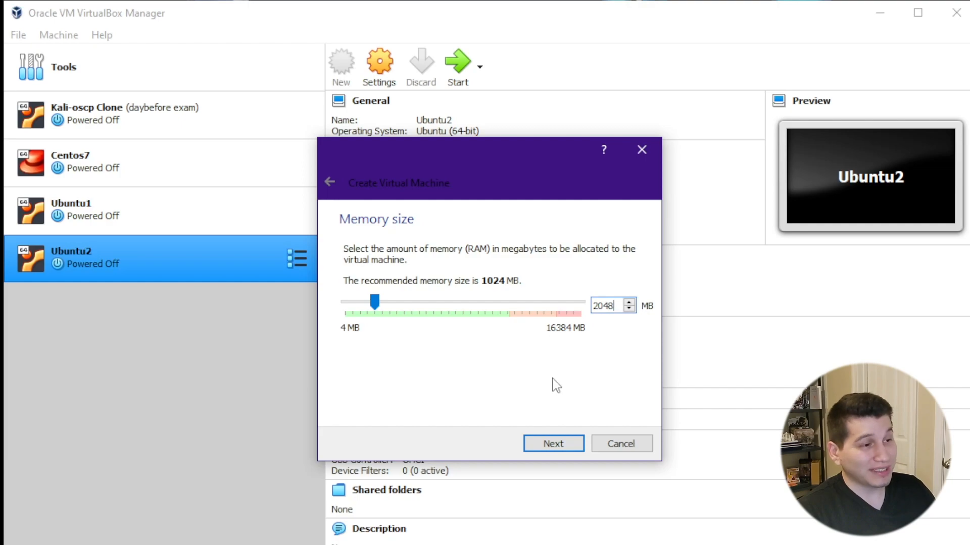
mouse_move(568, 391)
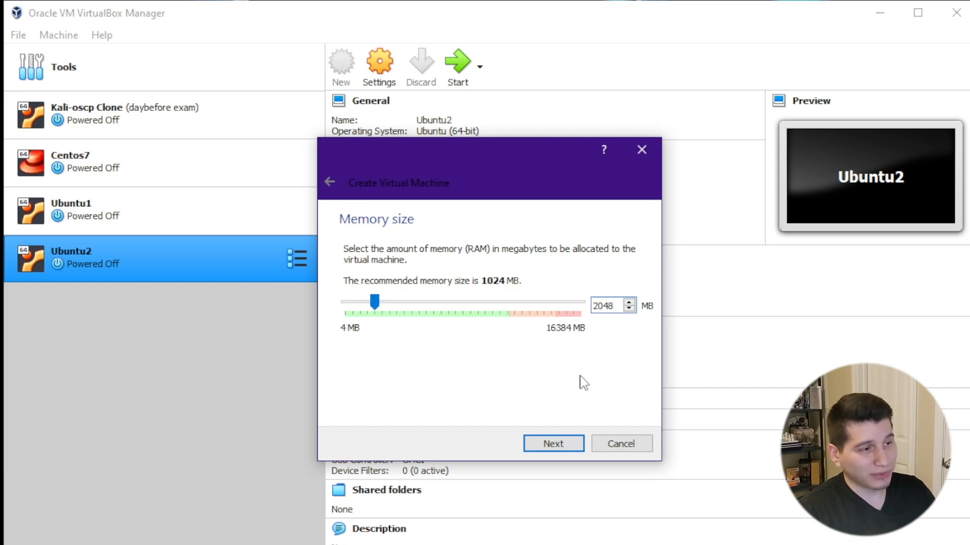
Step: Accept 2048 MB memory and create a new dynamically allocated VDI hard disk
left_click(552, 444)
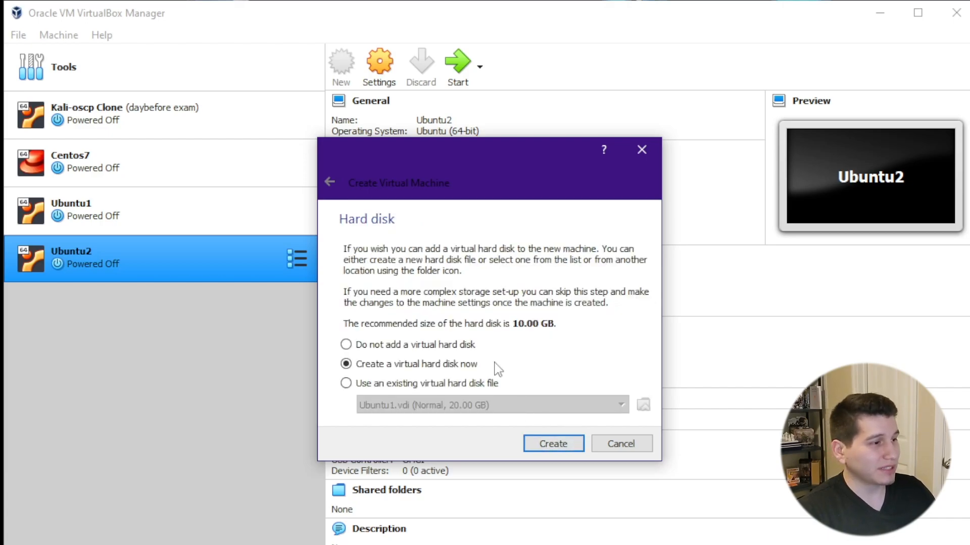
left_click(552, 444)
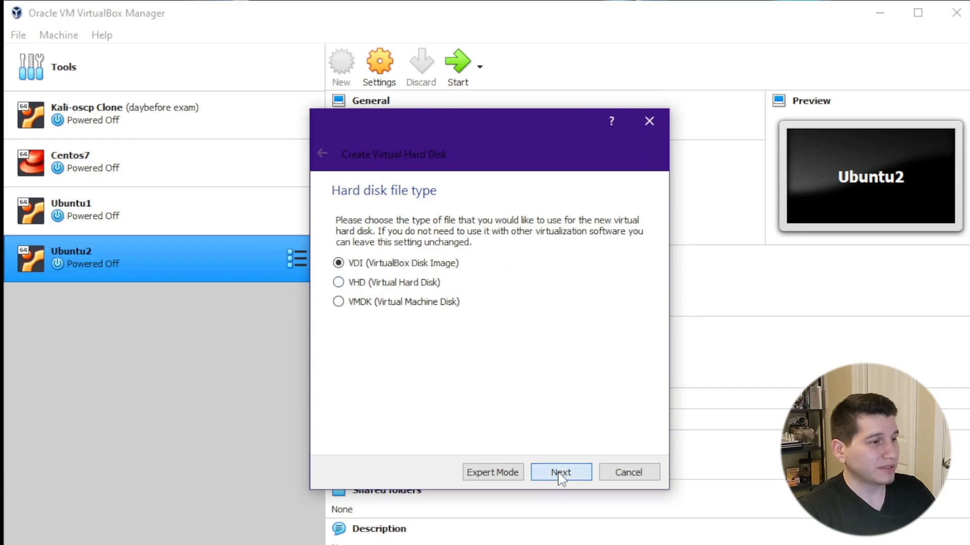
left_click(560, 471)
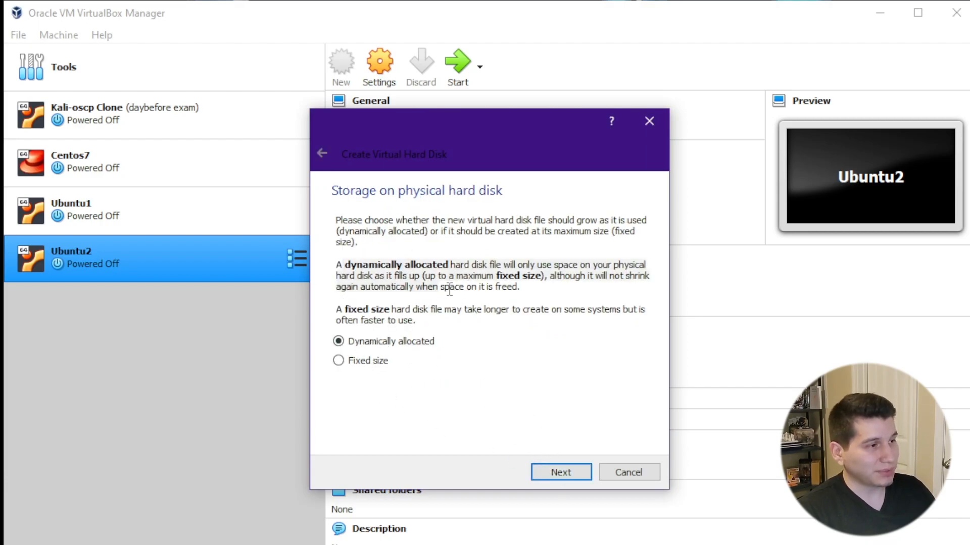
left_click(559, 471)
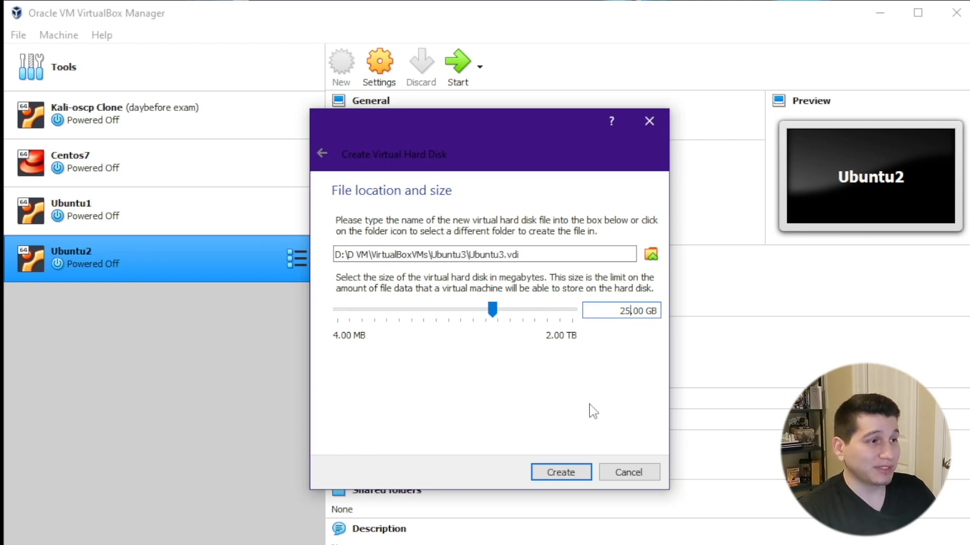
mouse_move(609, 371)
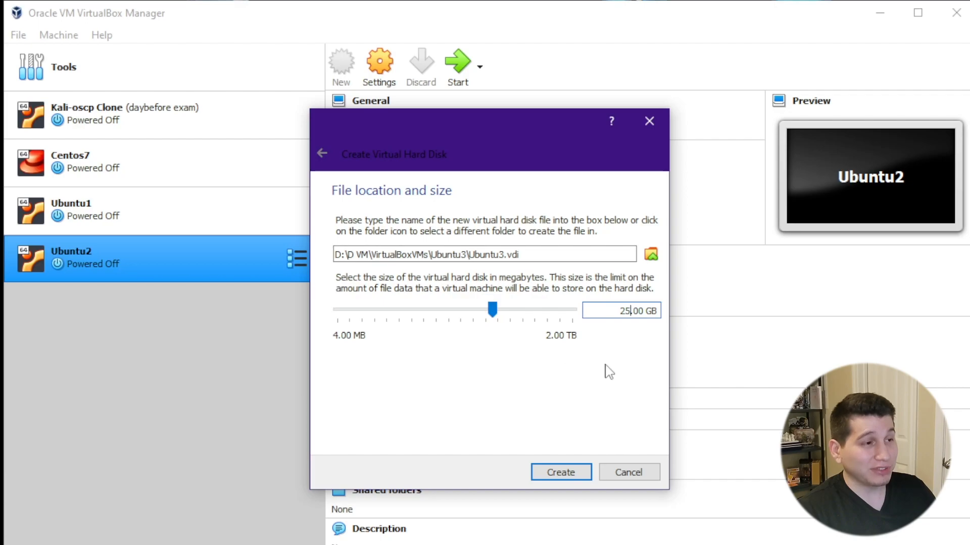
mouse_move(556, 408)
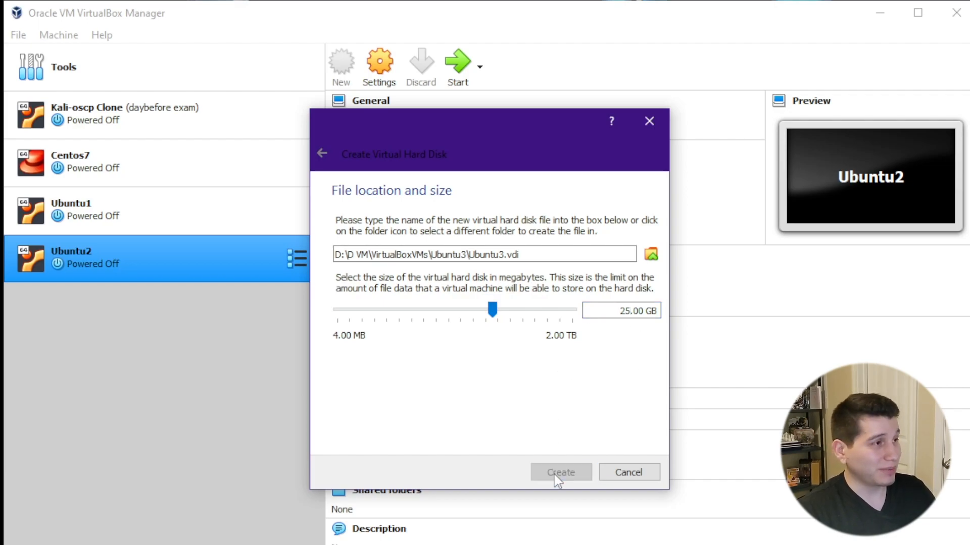
Step: Create the 25 GB disk to finish Ubuntu3, then select Ubuntu3 in the machine list
left_click(560, 472)
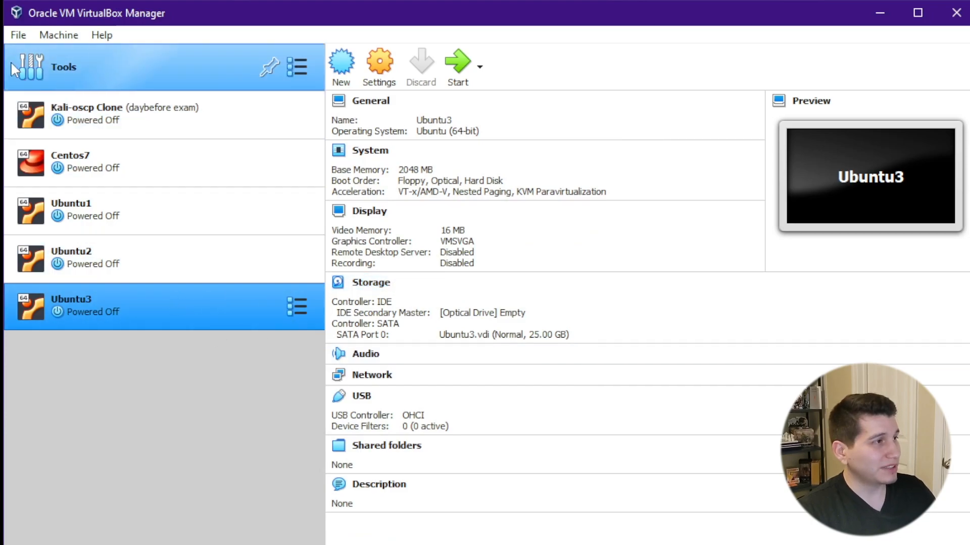
left_click(18, 35)
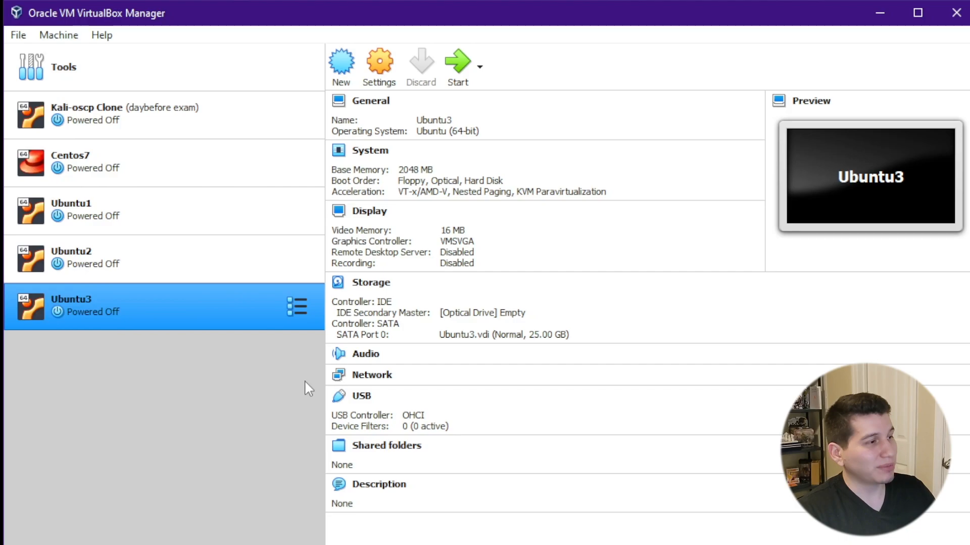
mouse_move(187, 347)
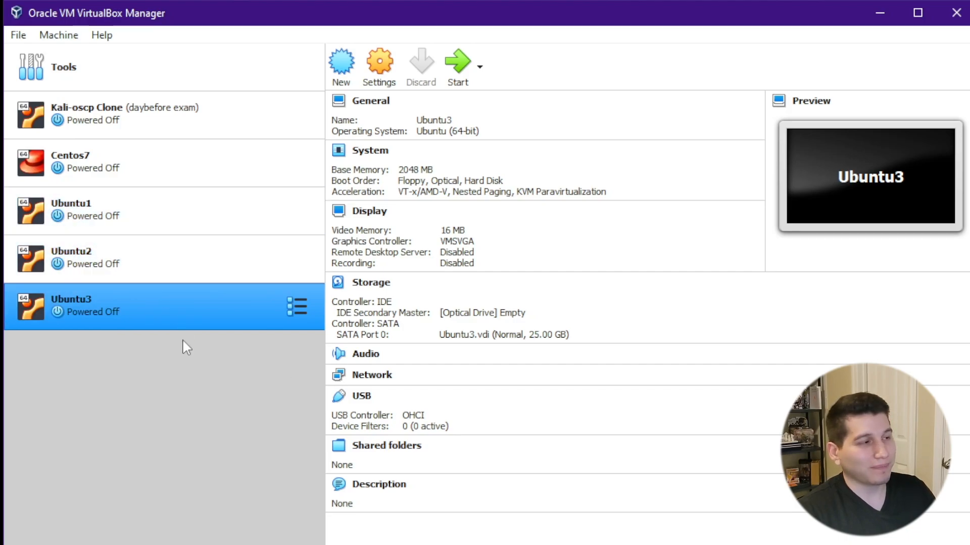
mouse_move(160, 315)
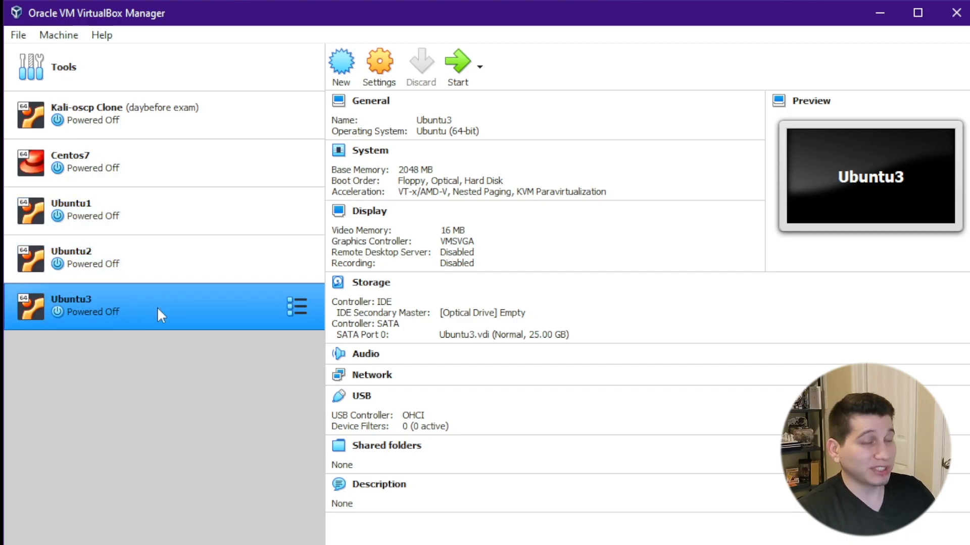
mouse_move(160, 340)
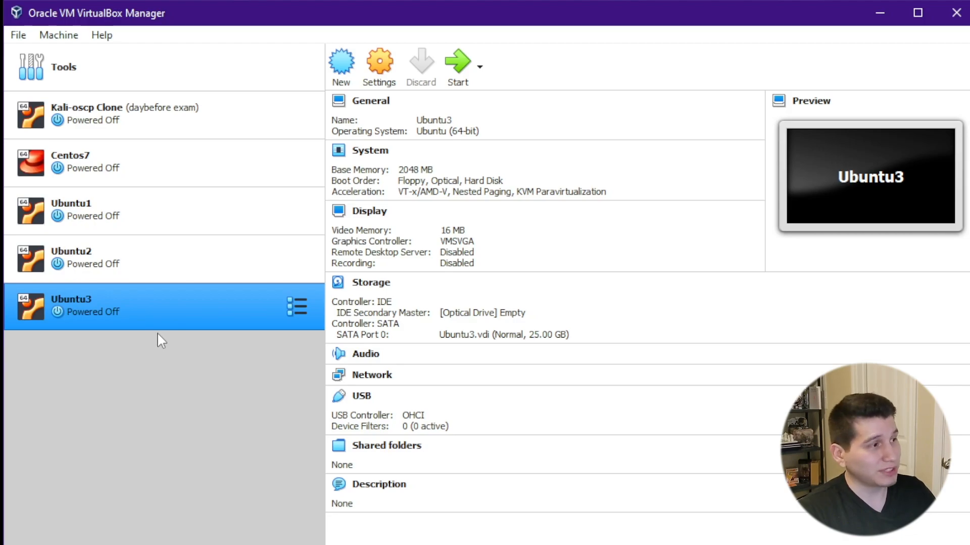
mouse_move(155, 325)
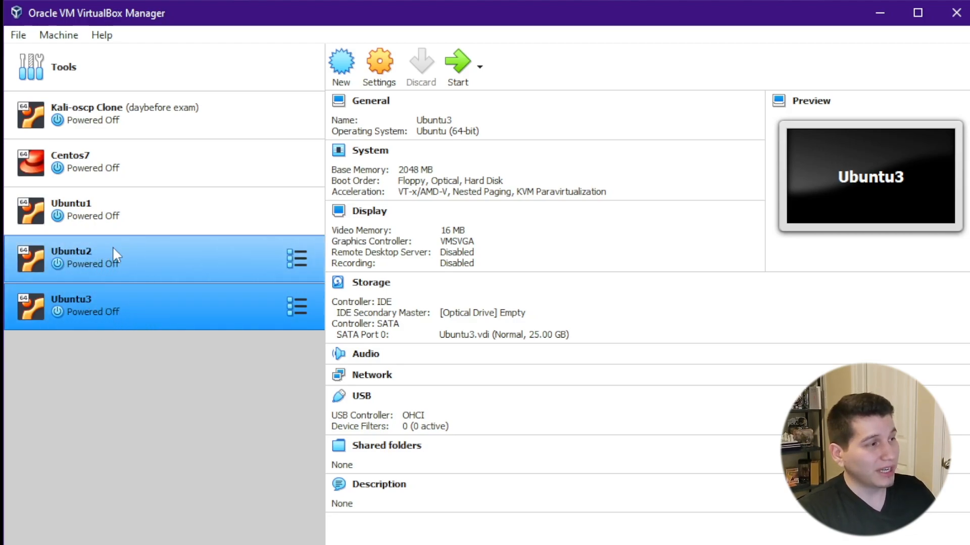
mouse_move(140, 249)
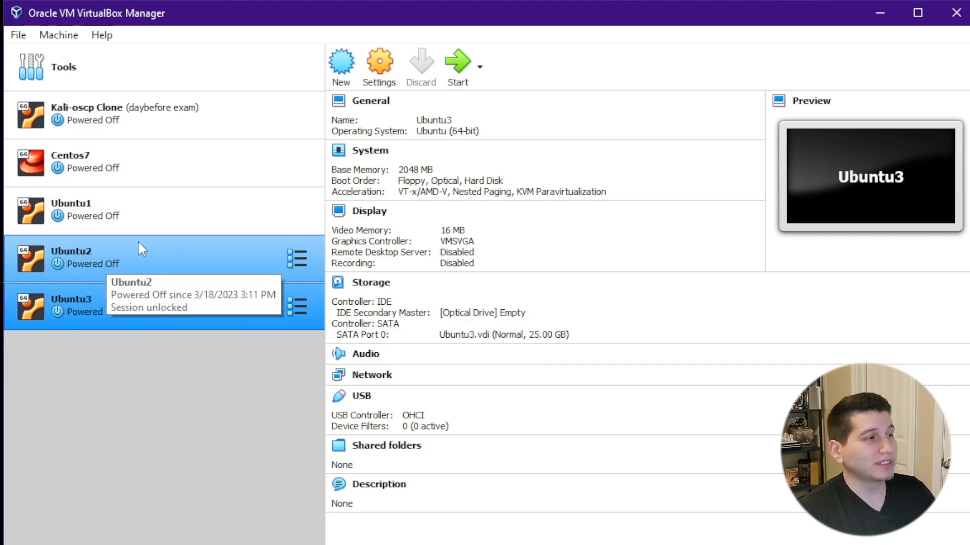
left_click(70, 305)
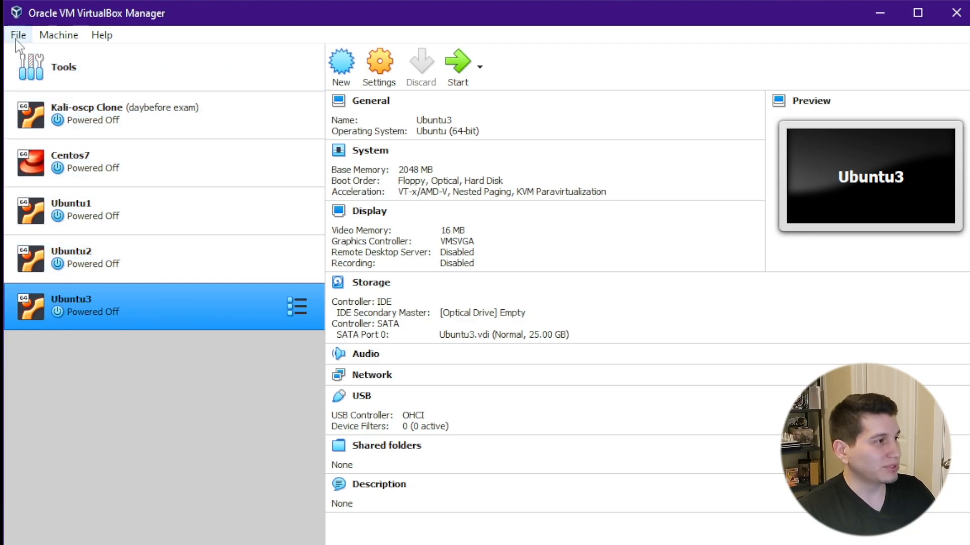
Step: Remove the NatNetwork NAT network in Preferences > Network and save
left_click(18, 34)
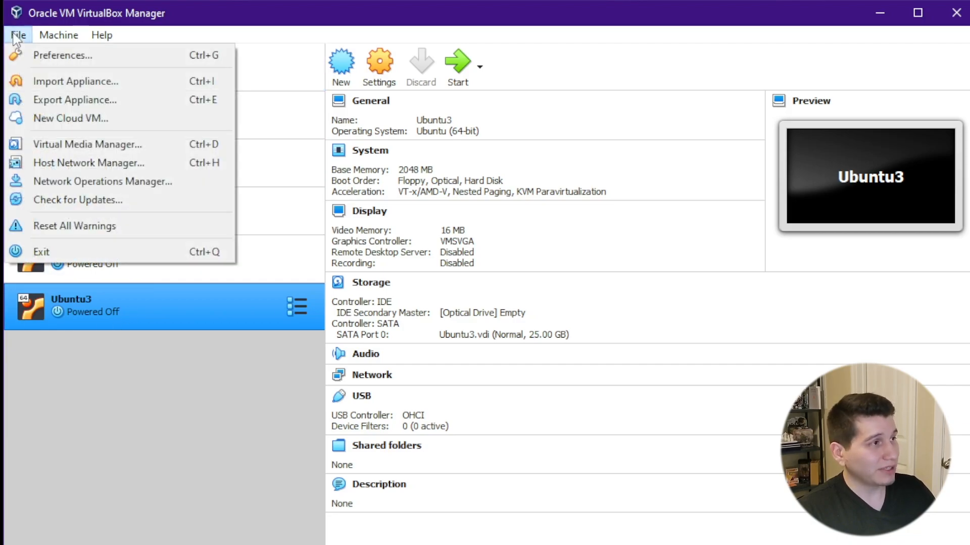
left_click(63, 55)
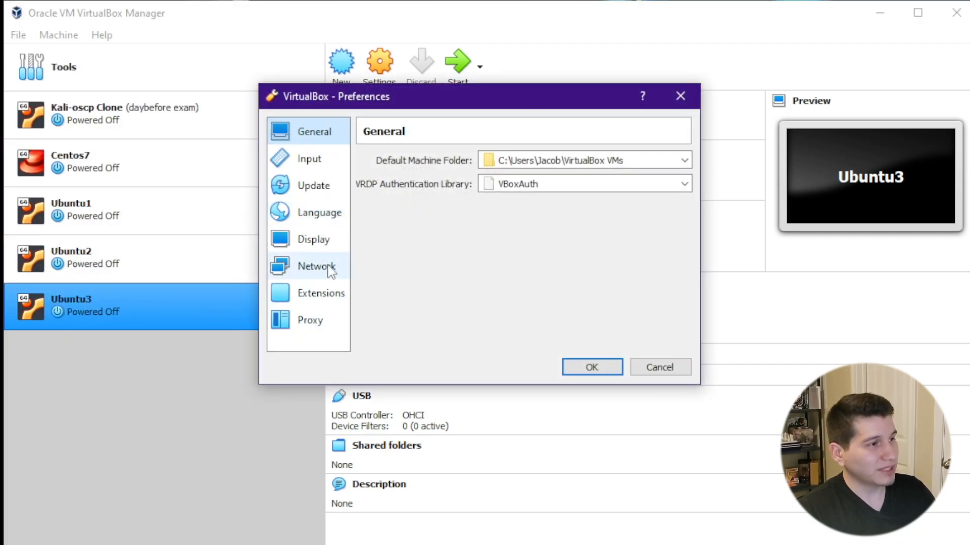
left_click(318, 266)
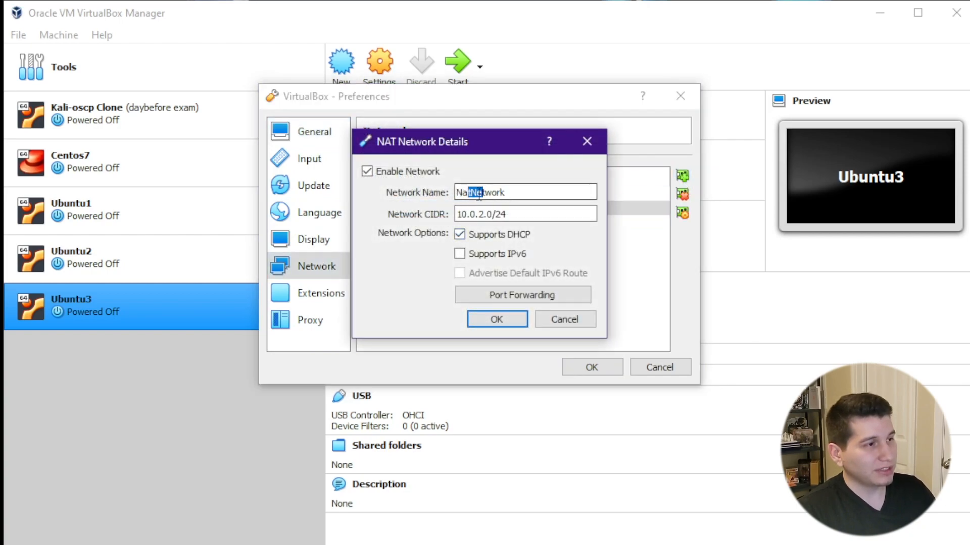
left_click(525, 213)
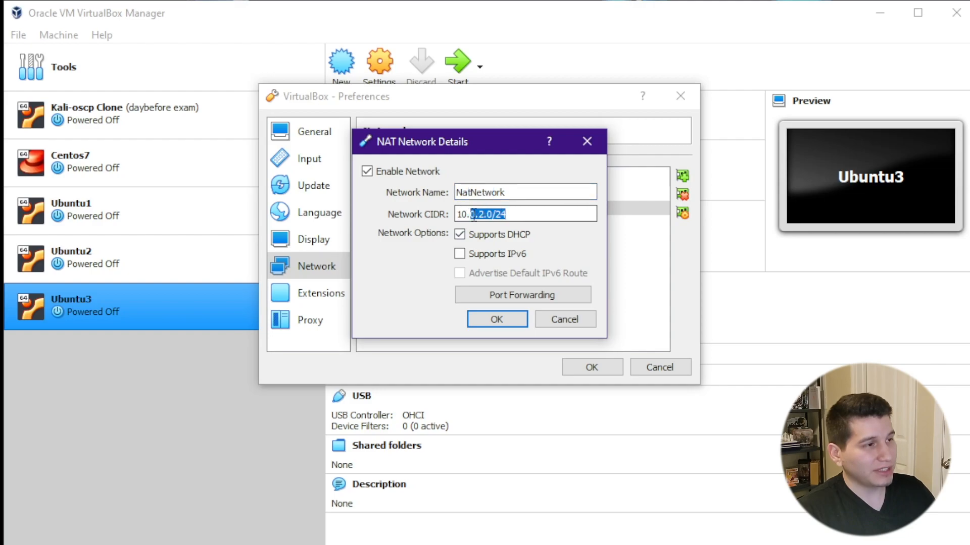
left_click(497, 320)
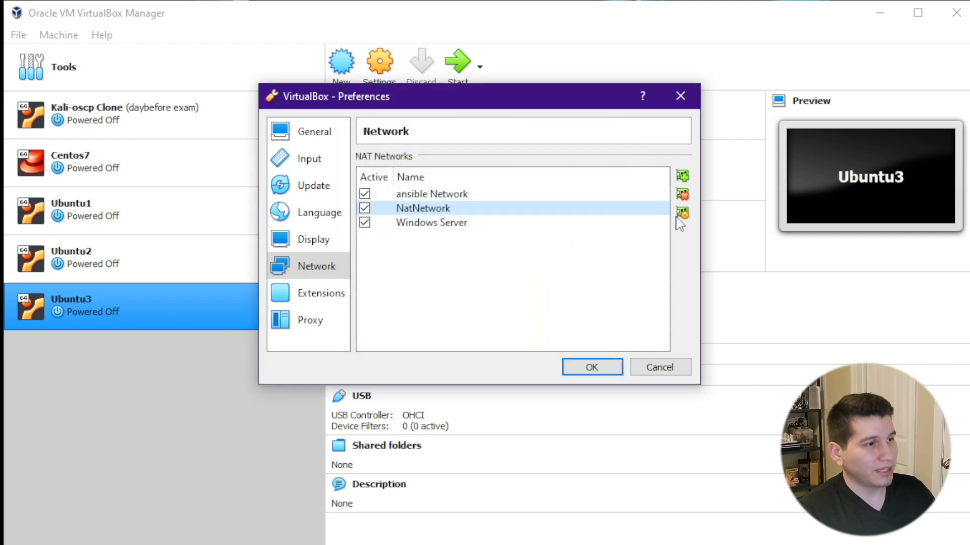
left_click(681, 212)
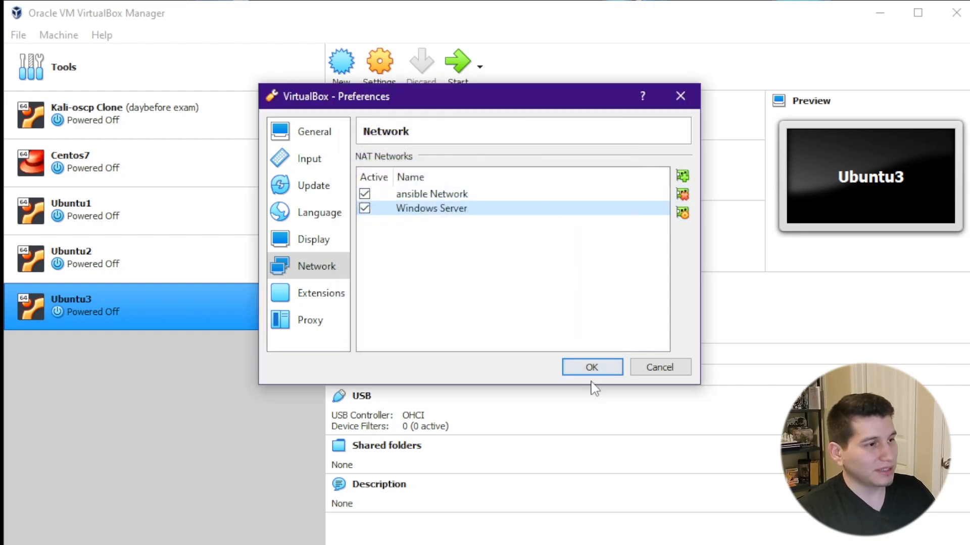
left_click(592, 366)
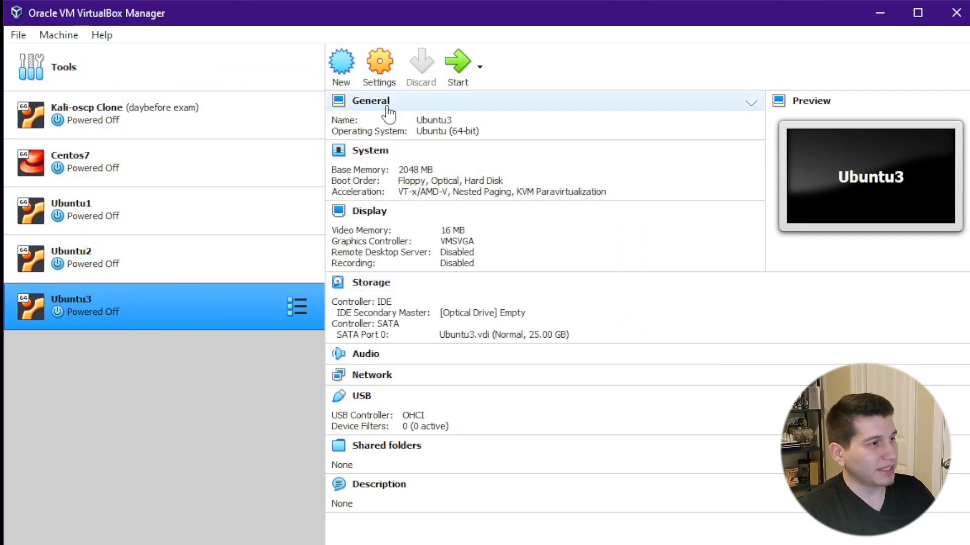
Step: Attach Ubuntu3's adapter to NAT Network 'ansible Network' and set 2 processors
left_click(512, 187)
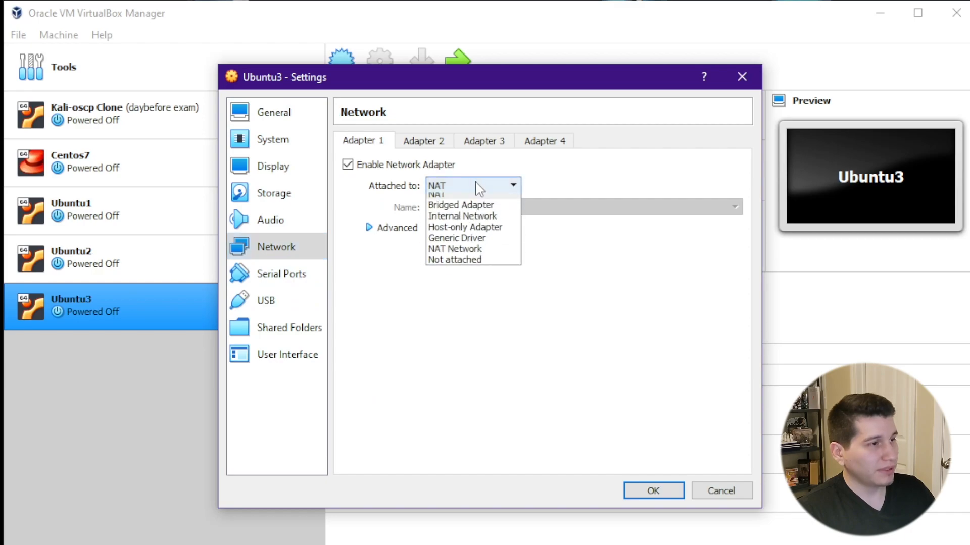
left_click(455, 248)
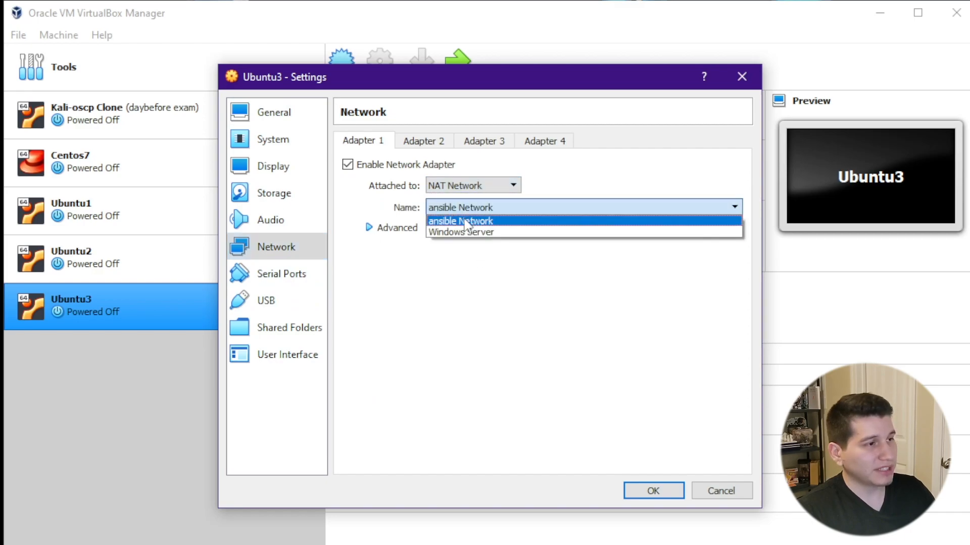
left_click(273, 139)
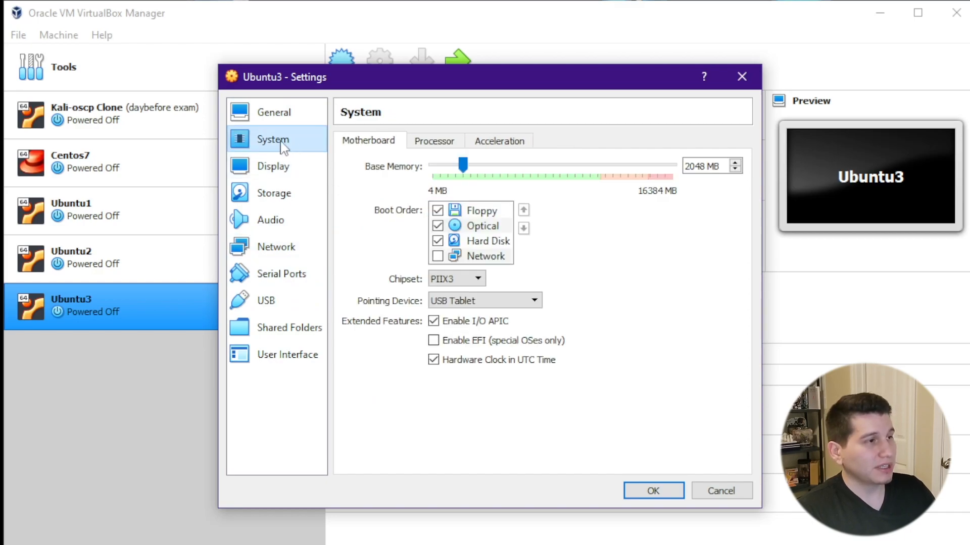
left_click(434, 140)
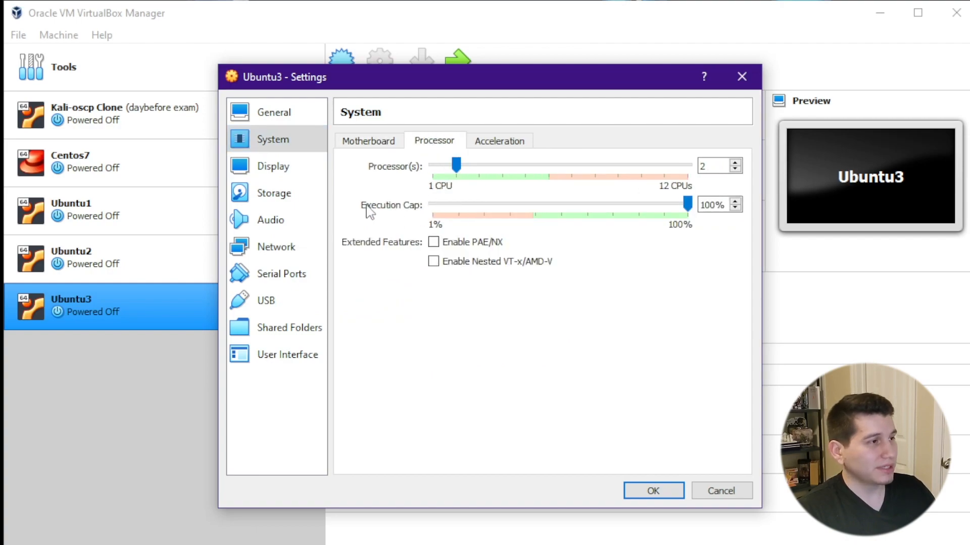
left_click(273, 112)
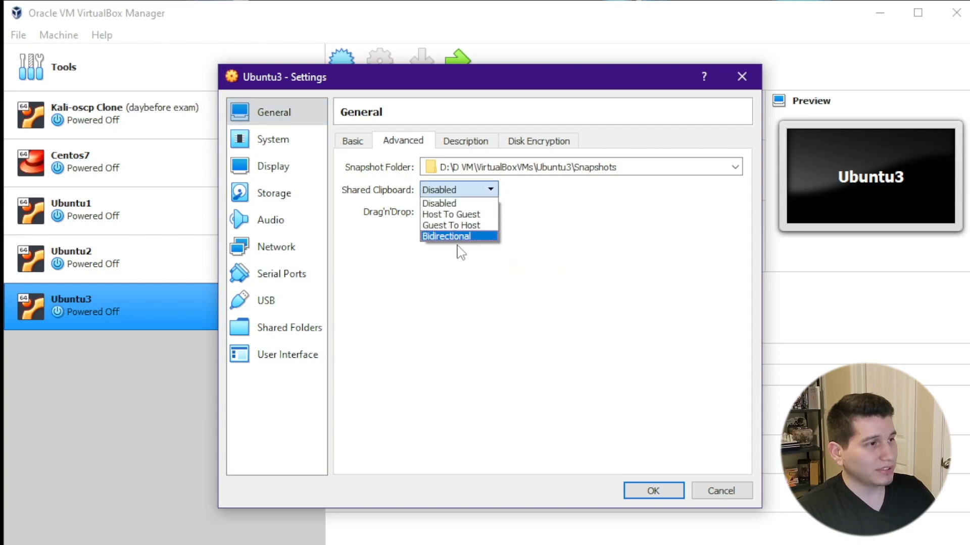
Step: Set Shared Clipboard and Drag'n'Drop to Bidirectional, save settings, and start Ubuntu3
left_click(446, 236)
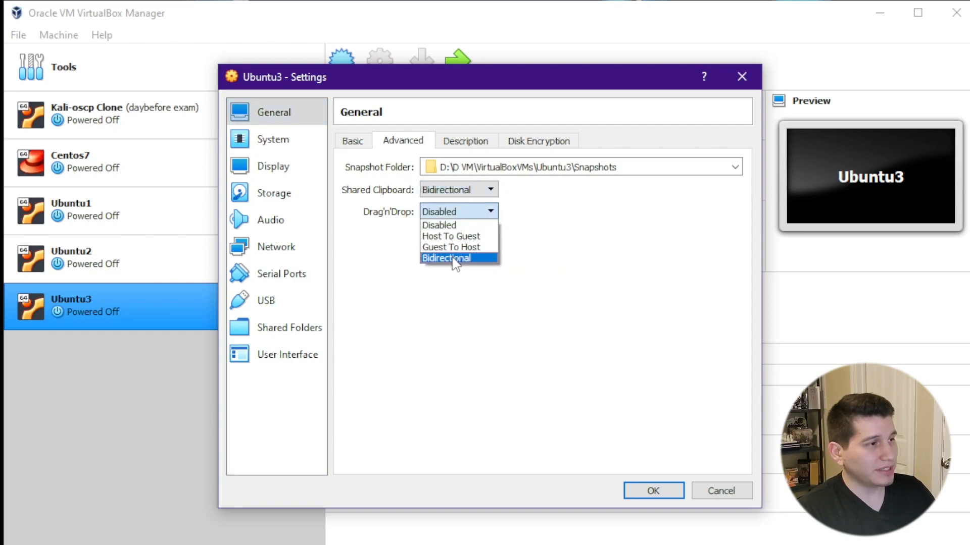
left_click(446, 258)
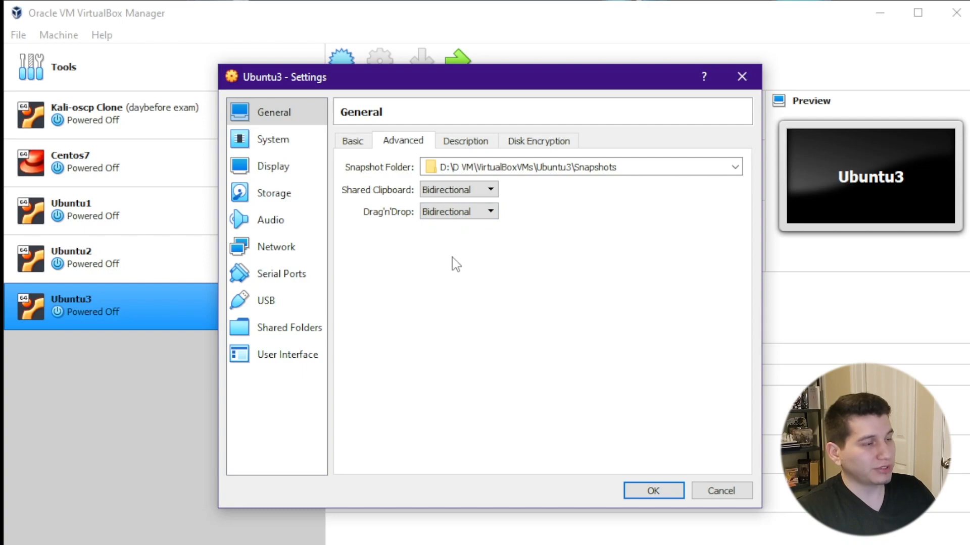
mouse_move(485, 267)
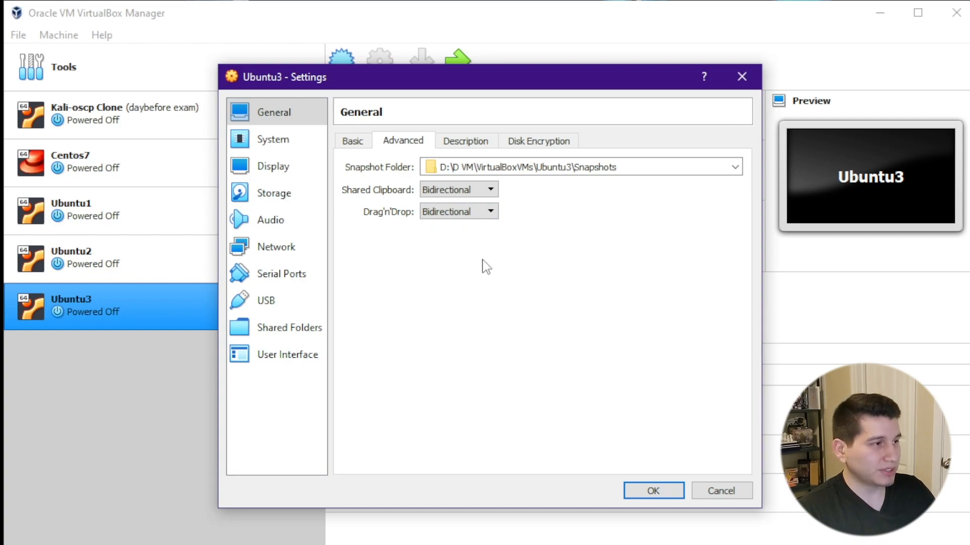
mouse_move(550, 276)
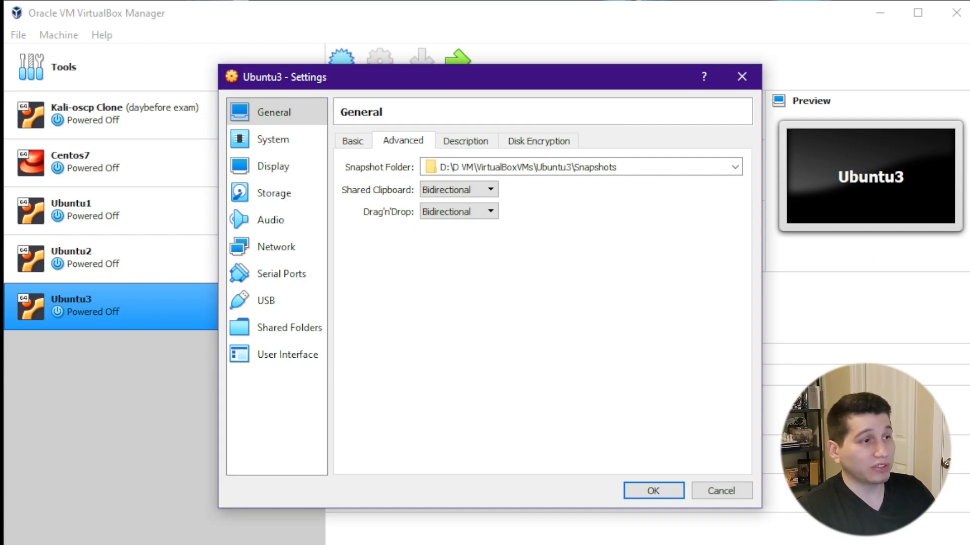
mouse_move(642, 250)
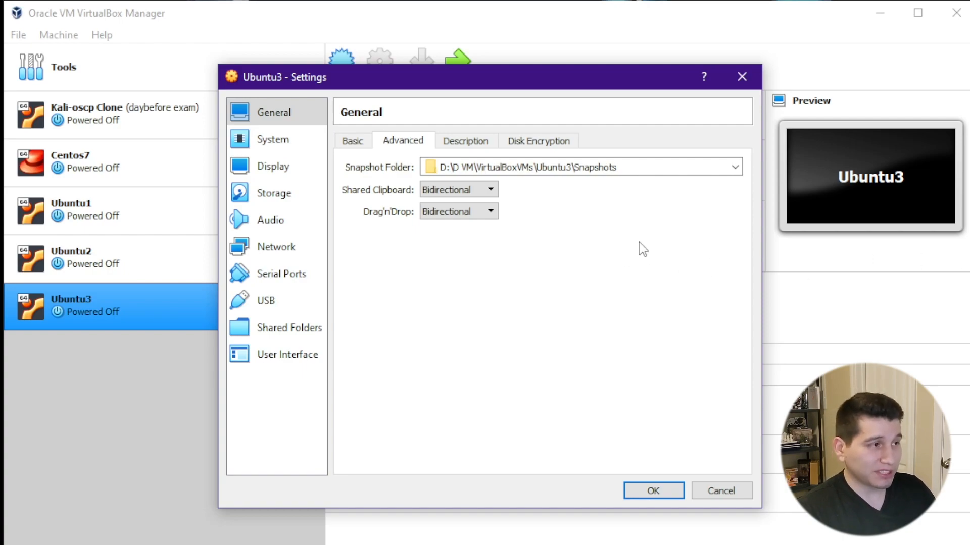
mouse_move(515, 251)
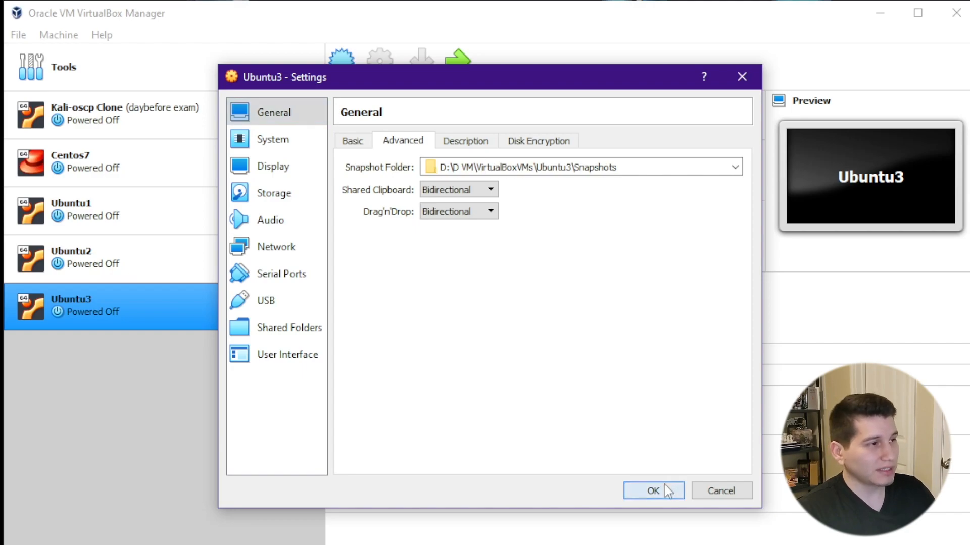
left_click(653, 491)
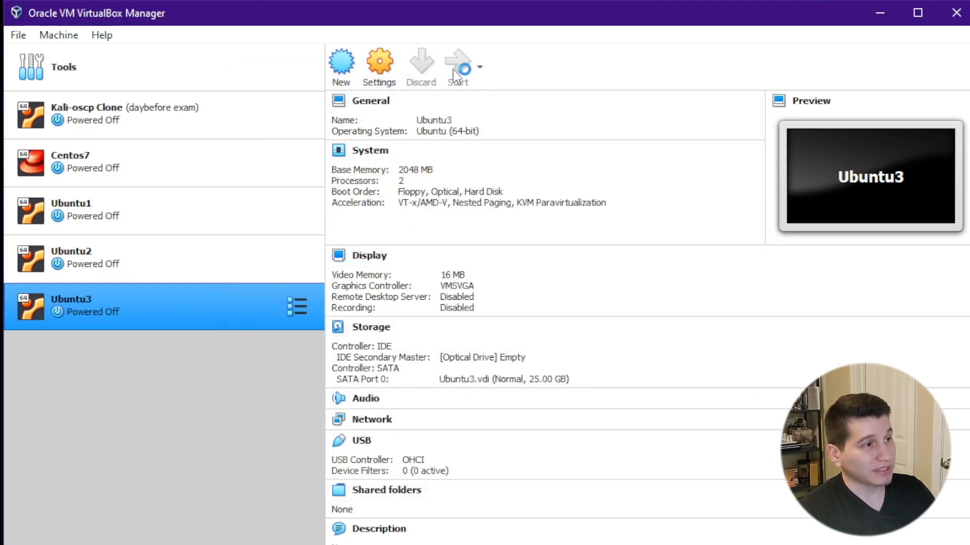
left_click(457, 65)
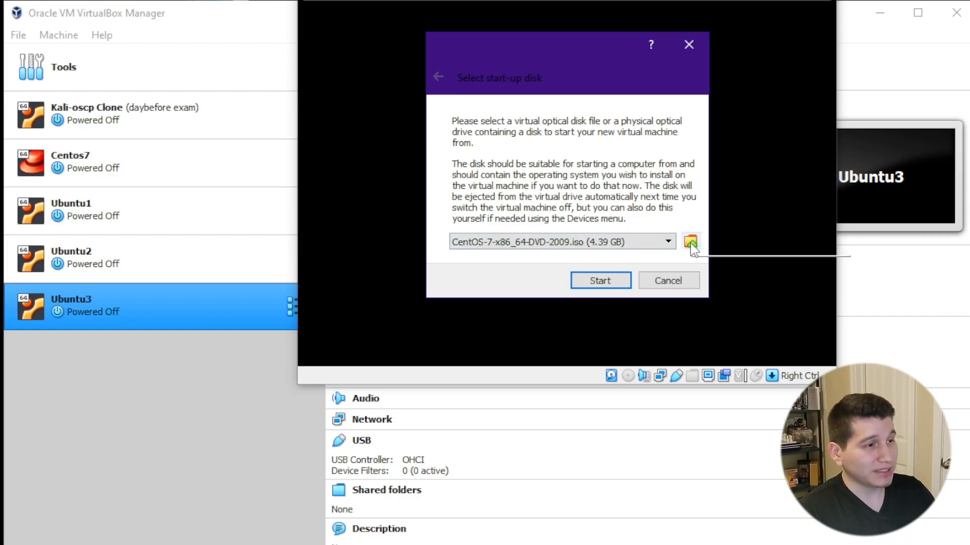
Step: Choose ubuntu-22.04.2-desktop-amd64.iso as the start-up disk and boot from it
left_click(691, 242)
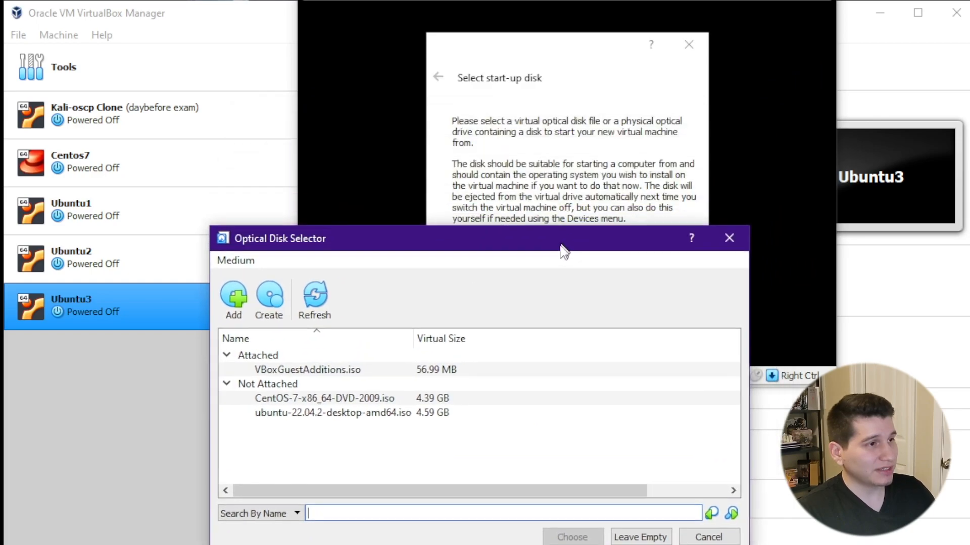
left_click_drag(562, 250, 615, 148)
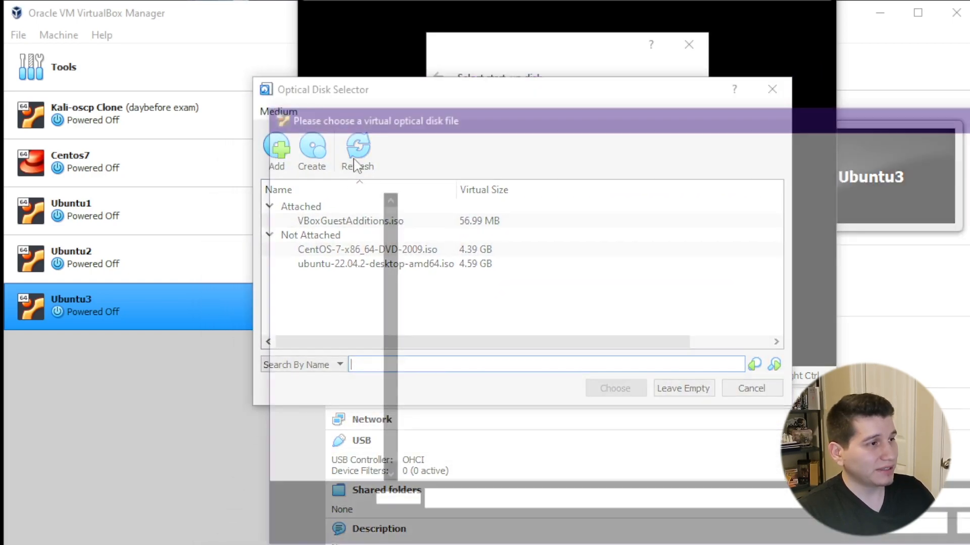
left_click(276, 151)
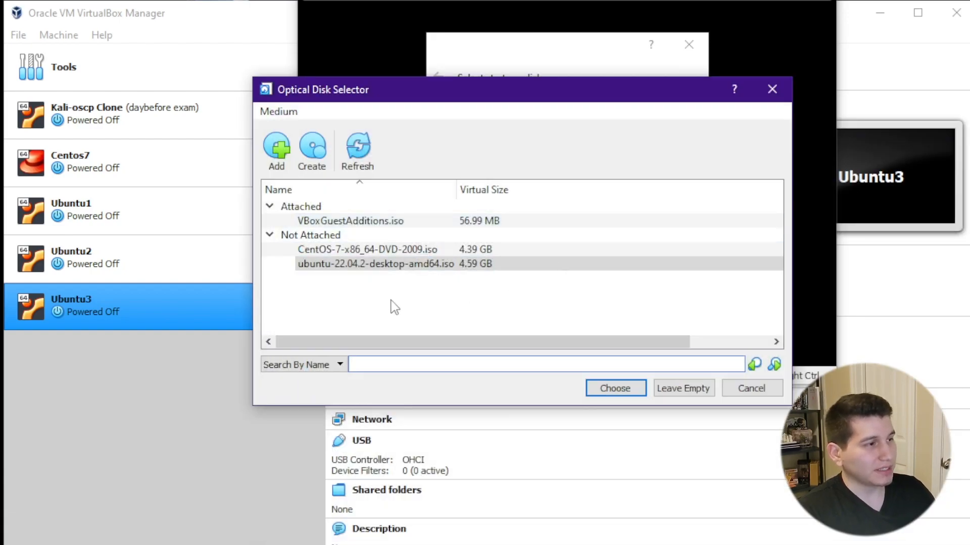
left_click(614, 388)
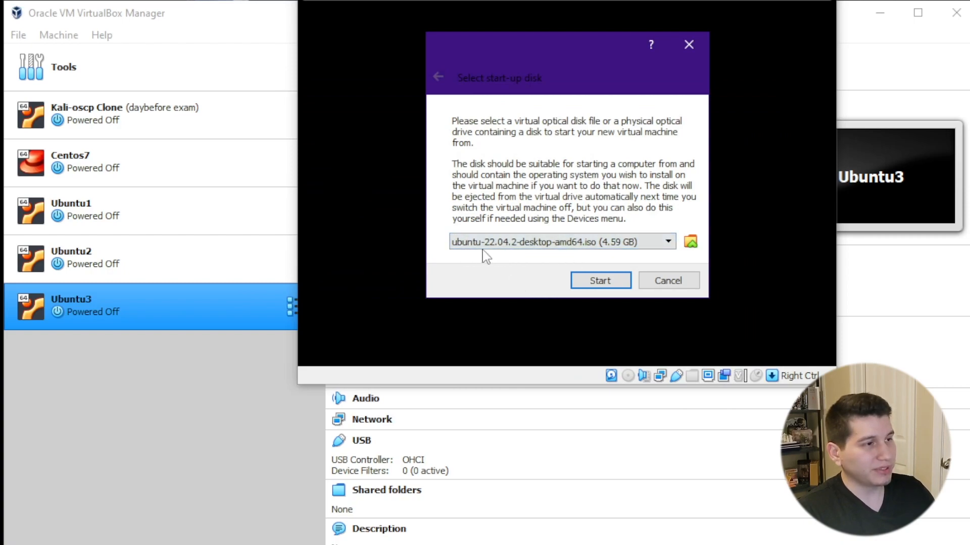
left_click(599, 280)
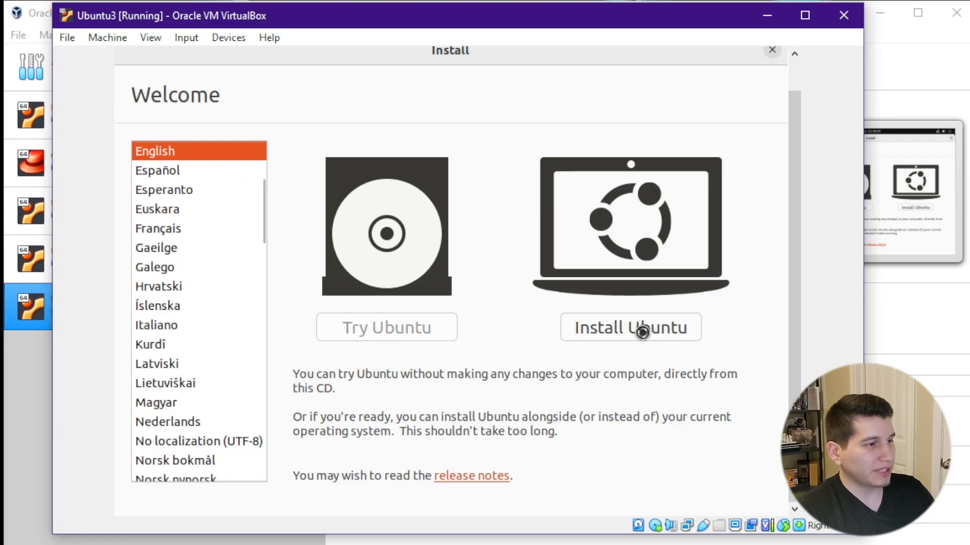
Step: Install Ubuntu in English: normal installation, erase disk, Chicago time zone, ubuntu3 account
left_click(630, 327)
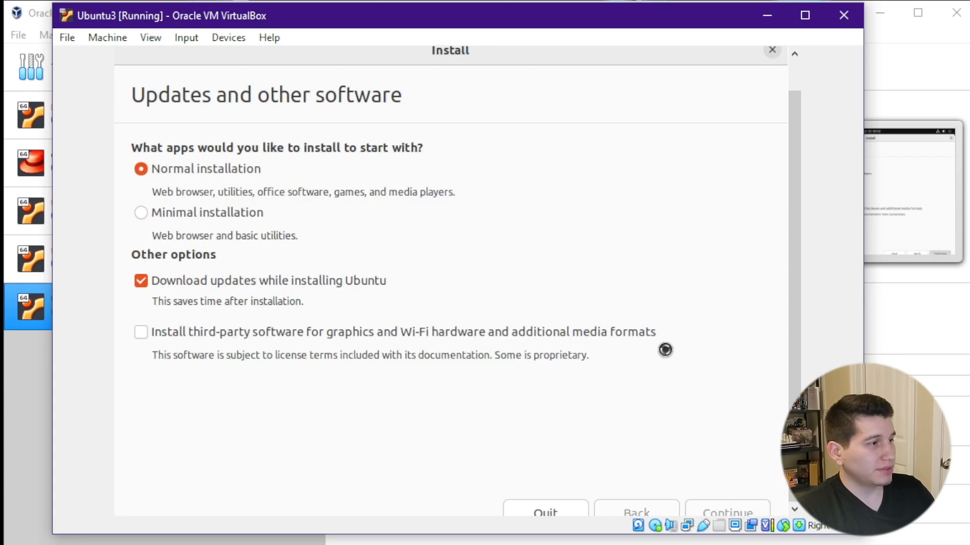
left_click(727, 513)
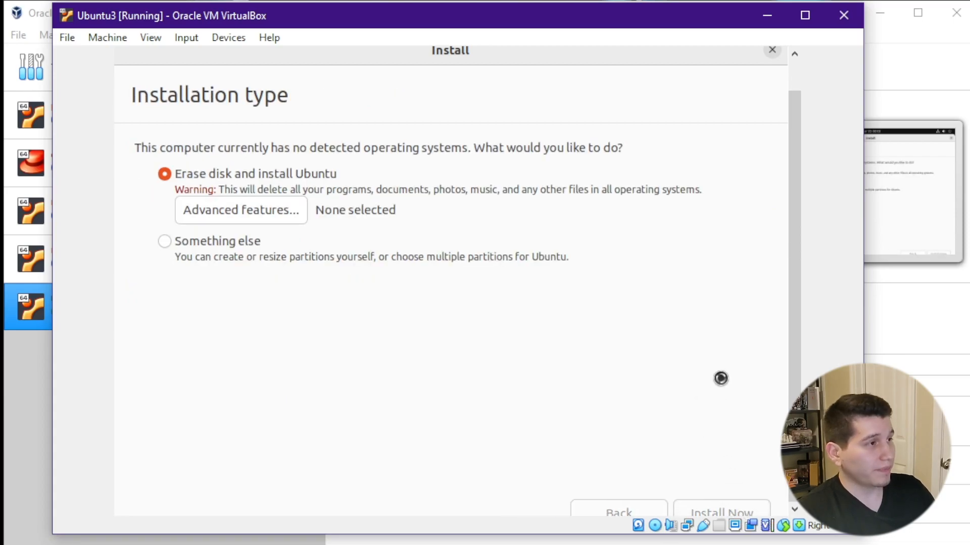
left_click(721, 511)
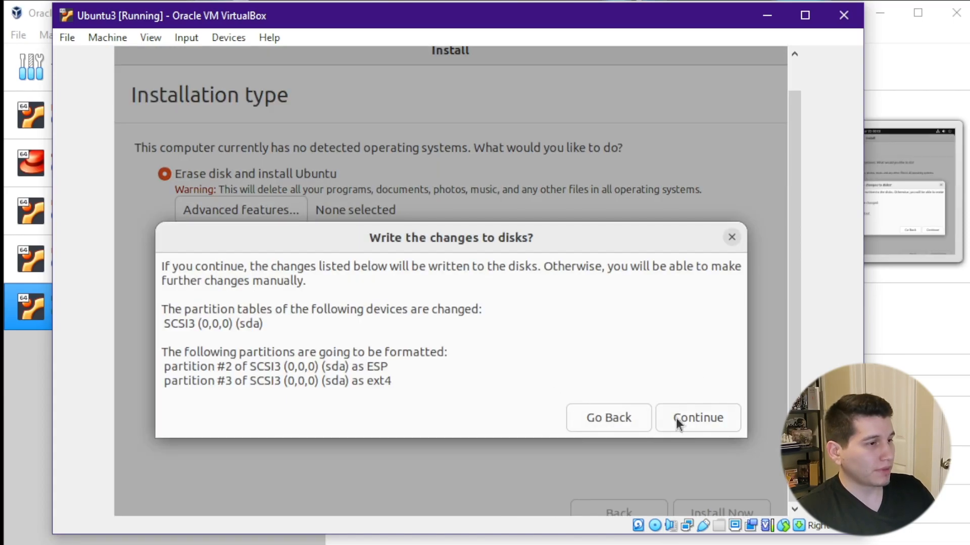
left_click(697, 418)
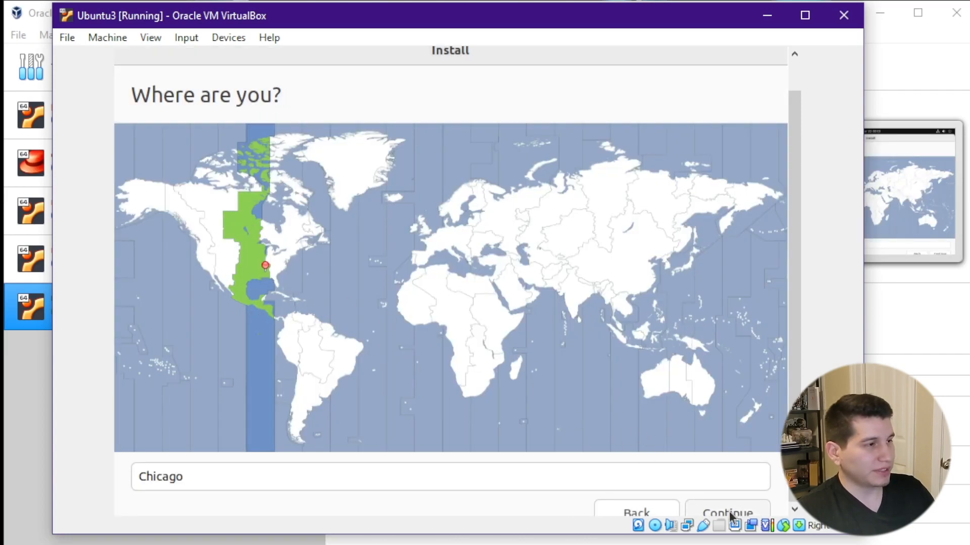
left_click(727, 513)
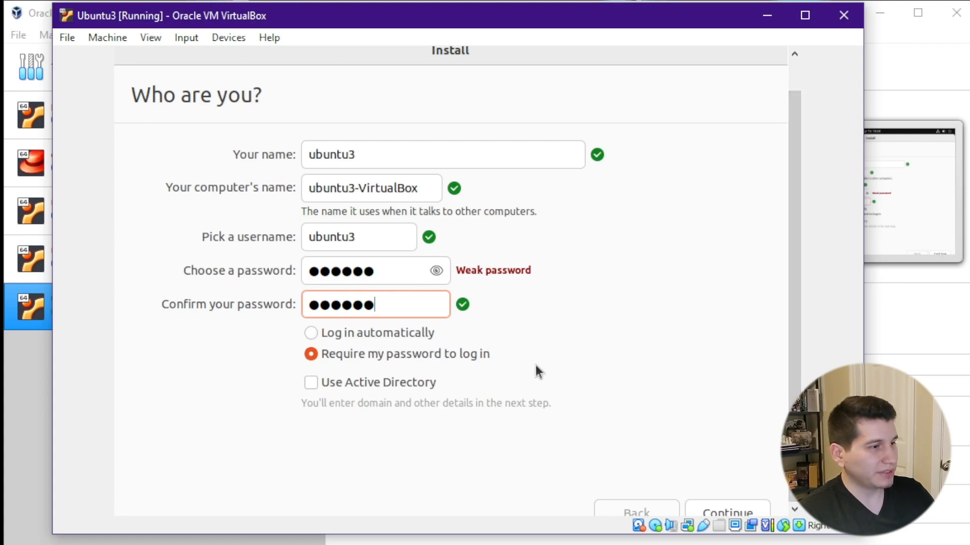
mouse_move(590, 393)
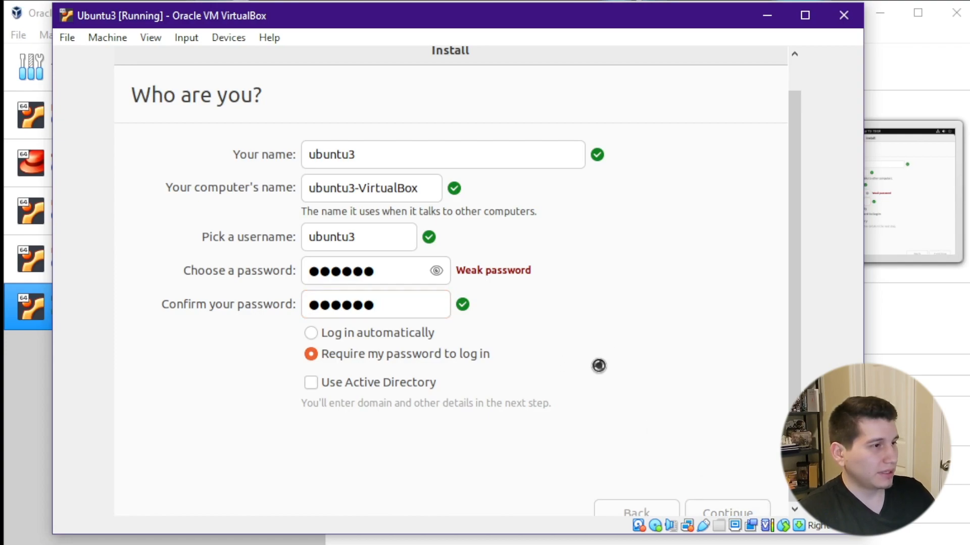
left_click(727, 510)
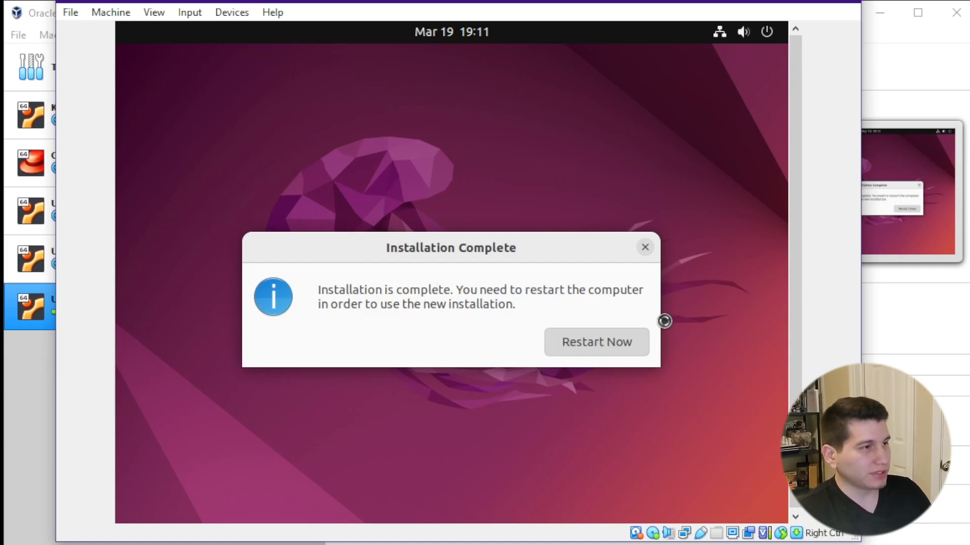
Step: Restart, log in as ubuntu3, and skip through the welcome screens without Ubuntu Pro
left_click(596, 342)
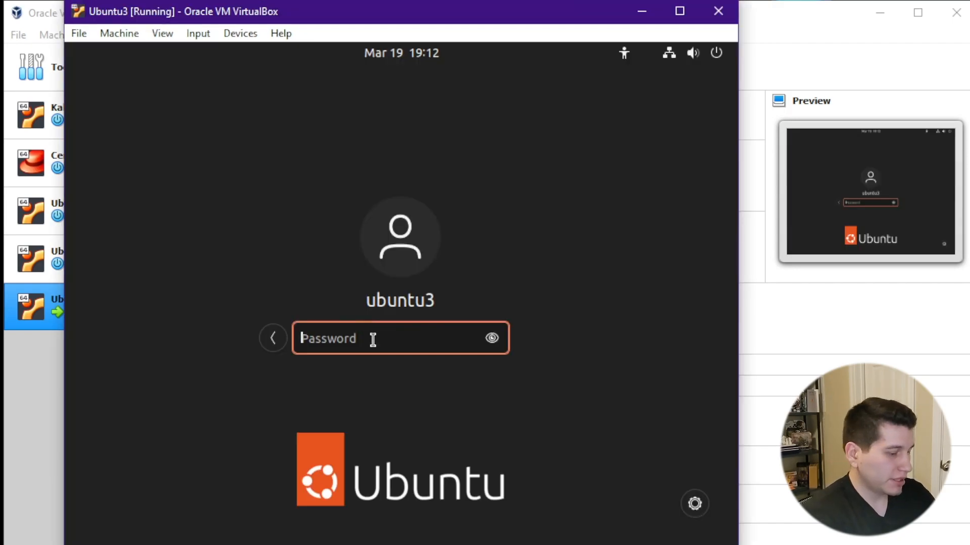
type("password")
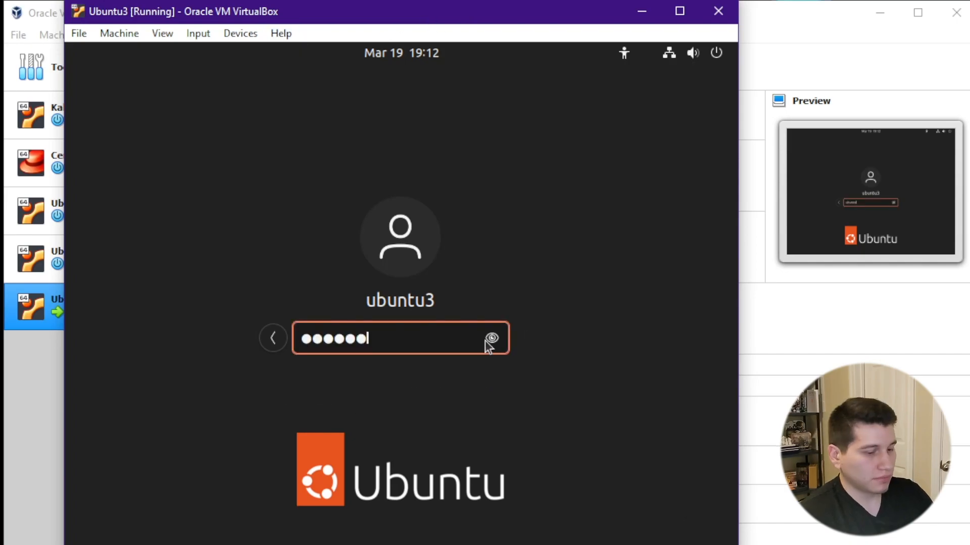
key("Return")
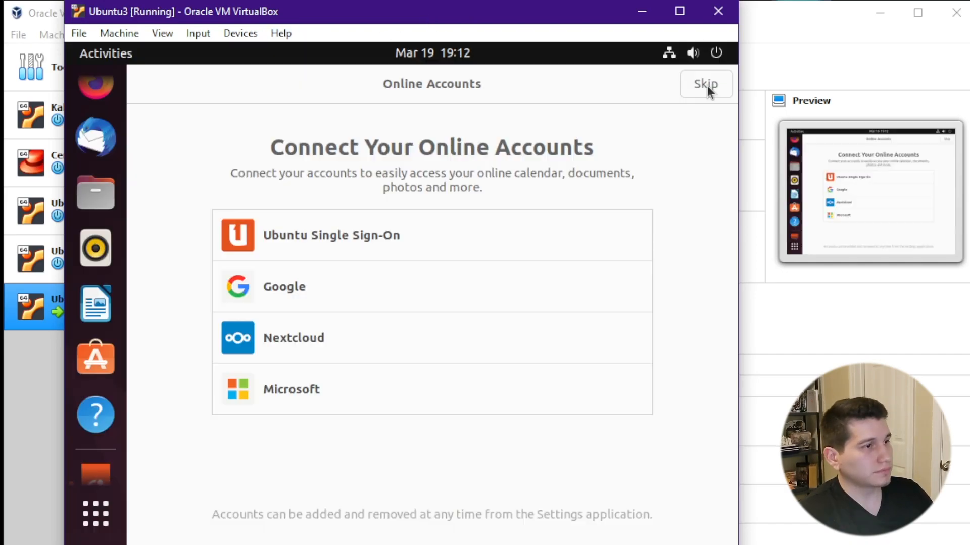
left_click(705, 83)
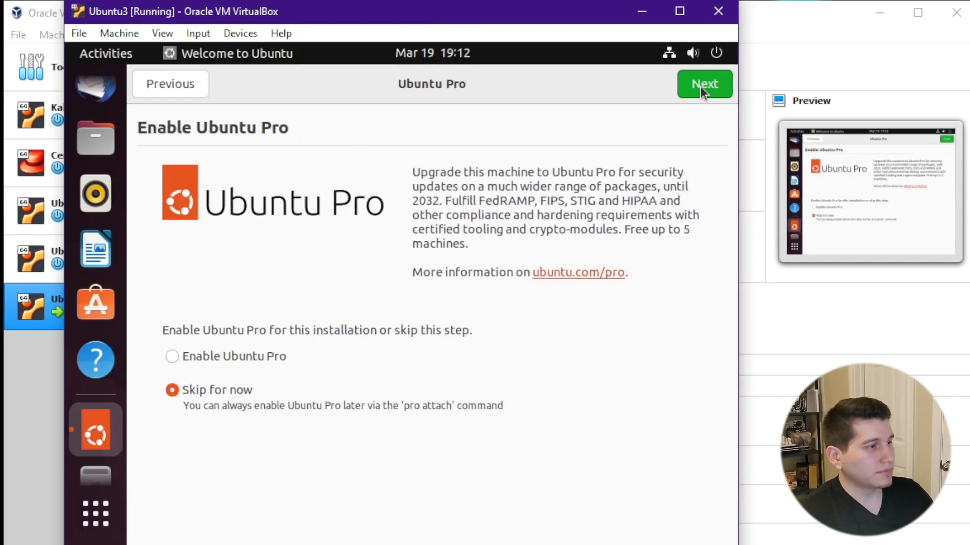
left_click(704, 84)
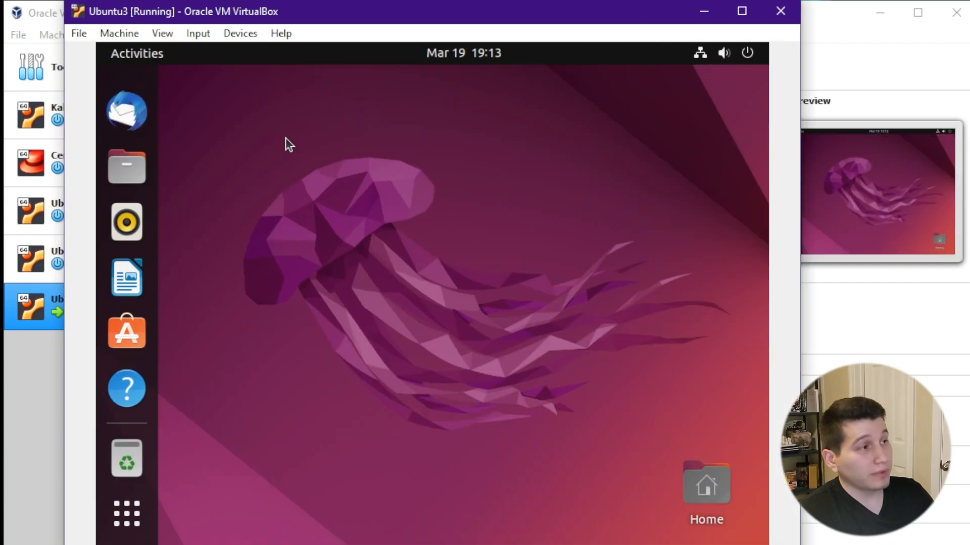
Step: Launch Terminal from the Activities search and run 'sudo apt-get update'
left_click(137, 54)
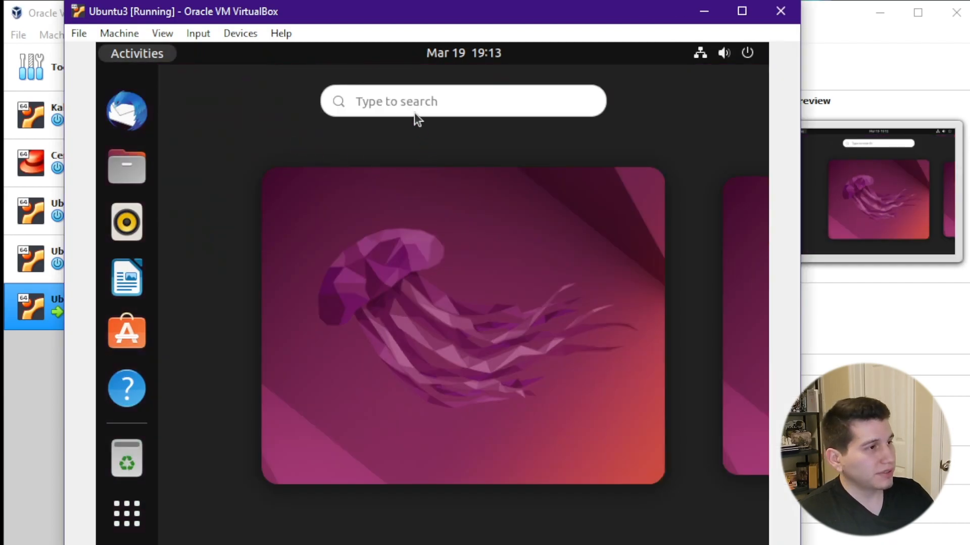
type("terminal")
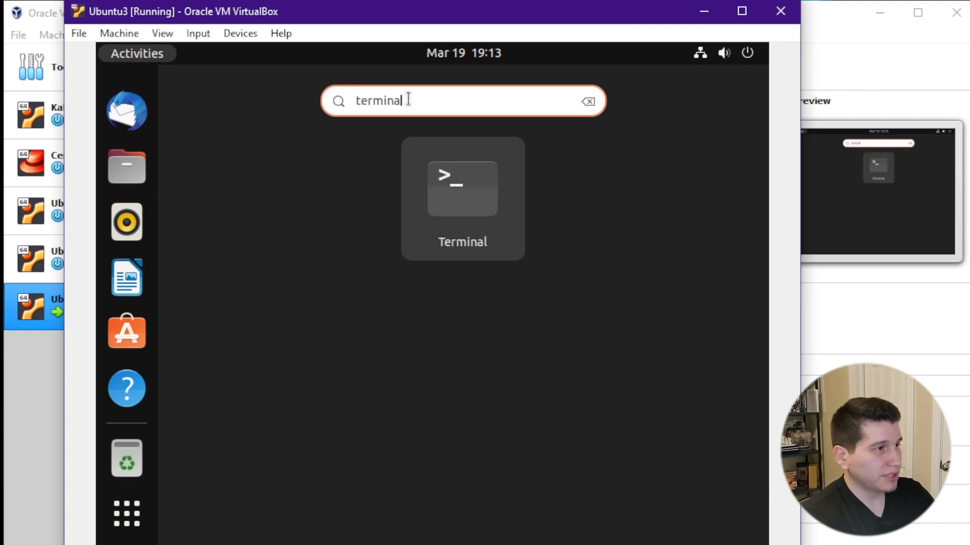
left_click(463, 197)
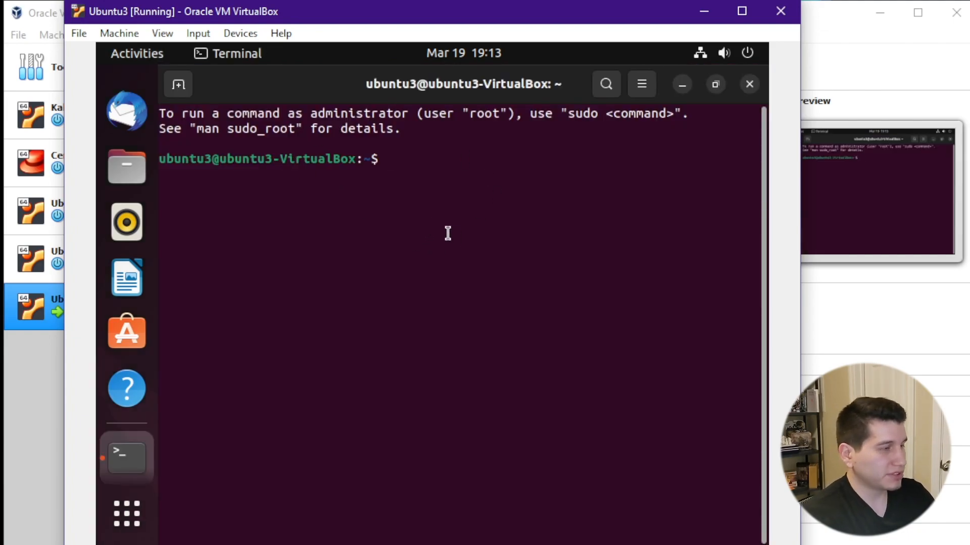
type("sudo")
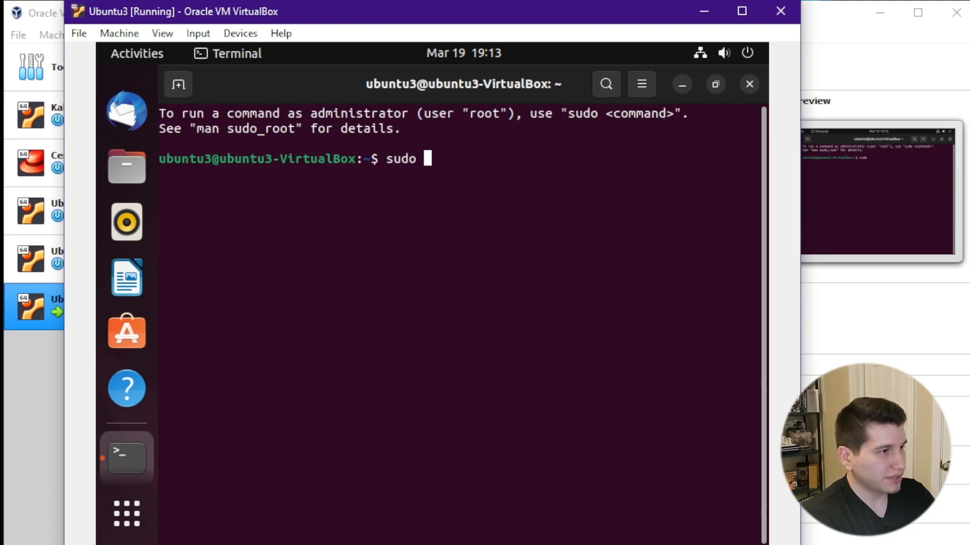
type("apt-get update")
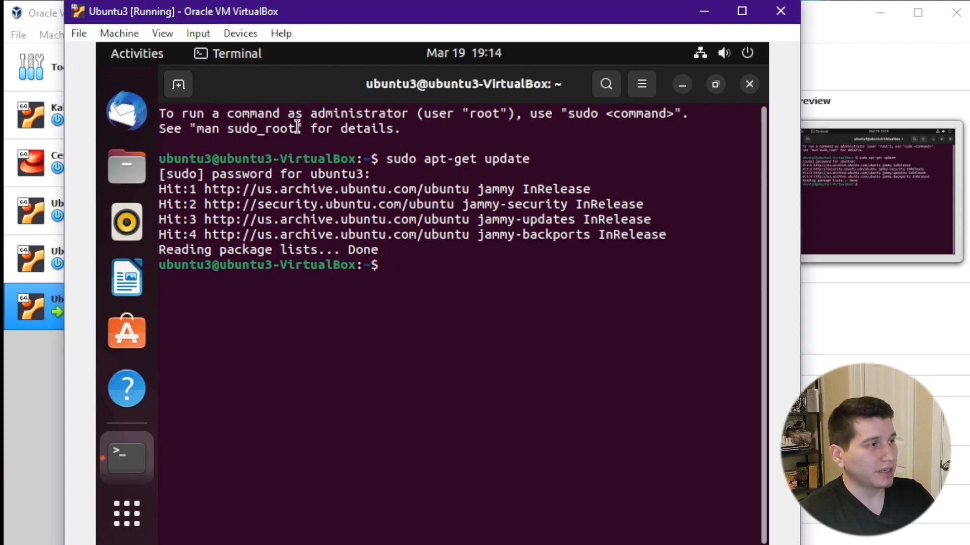
Step: Insert the Guest Additions CD image via Devices, then browse the View menu
left_click(240, 32)
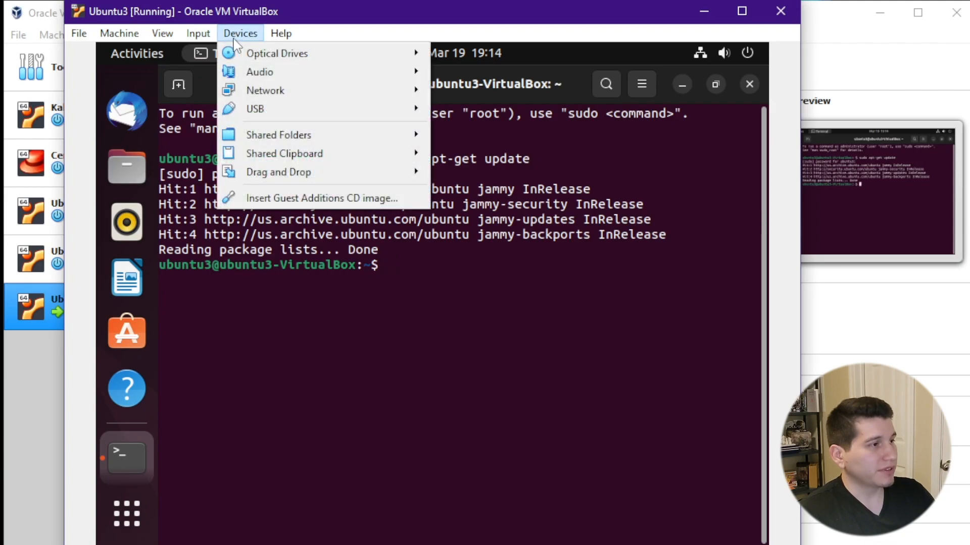
mouse_move(286, 198)
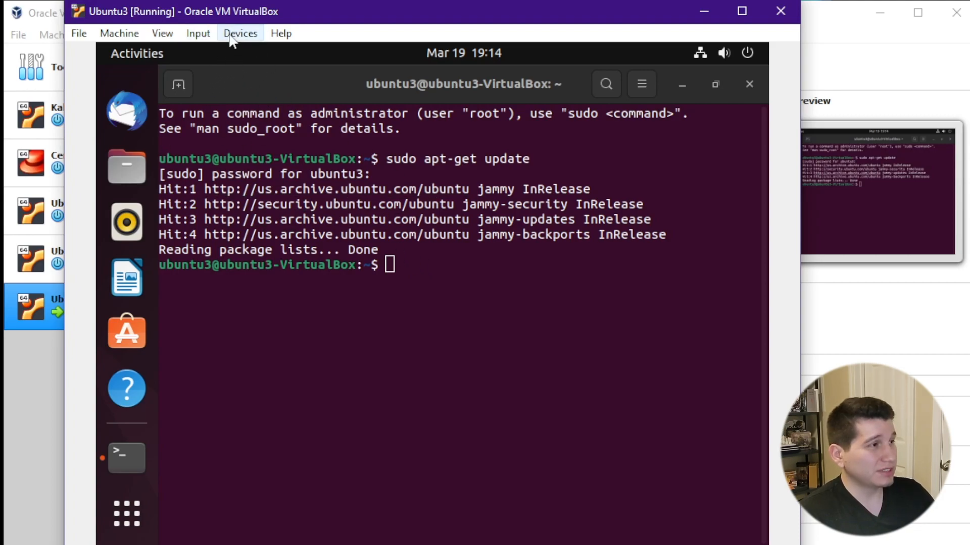
left_click(162, 33)
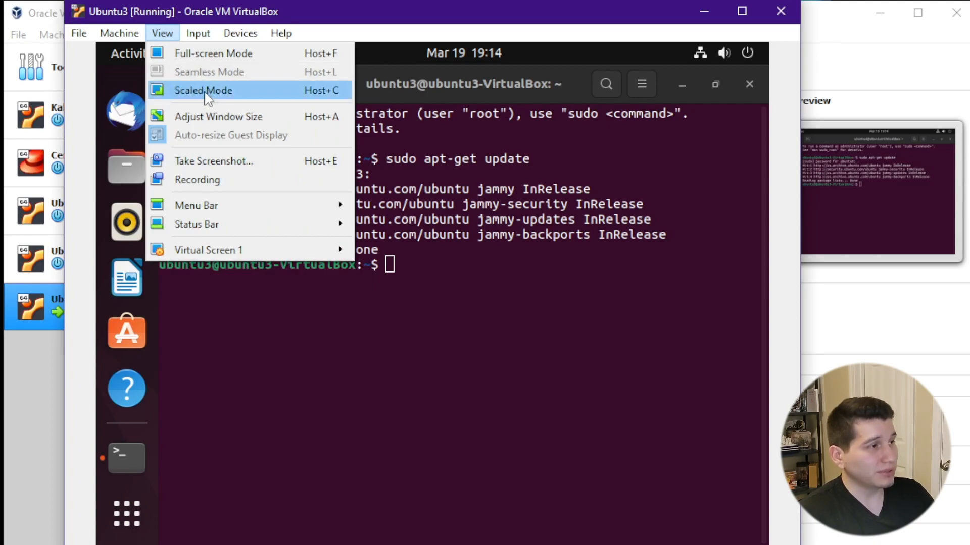
Step: Switch to Scaled Mode and set the Ubuntu display to 1920 × 1080 (16:9), keeping changes
left_click(203, 91)
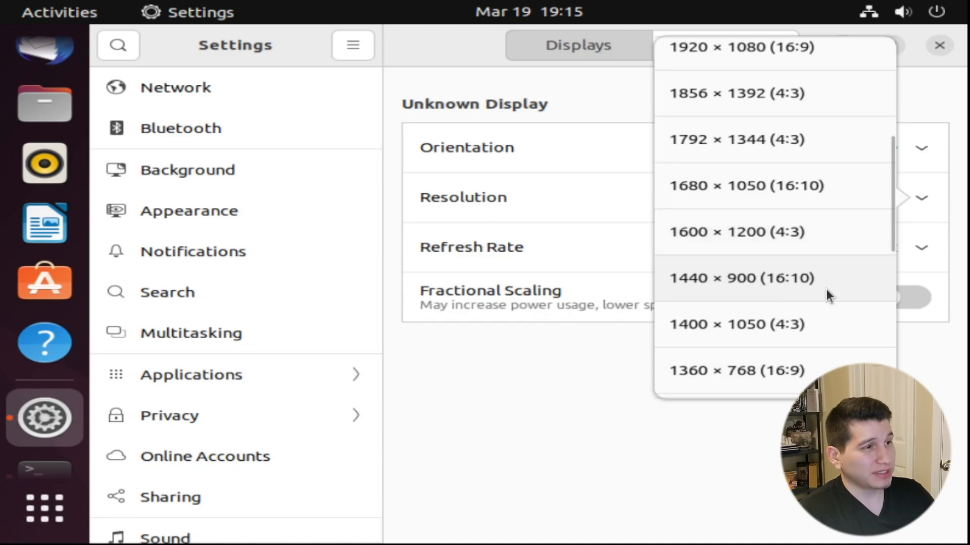
left_click(739, 47)
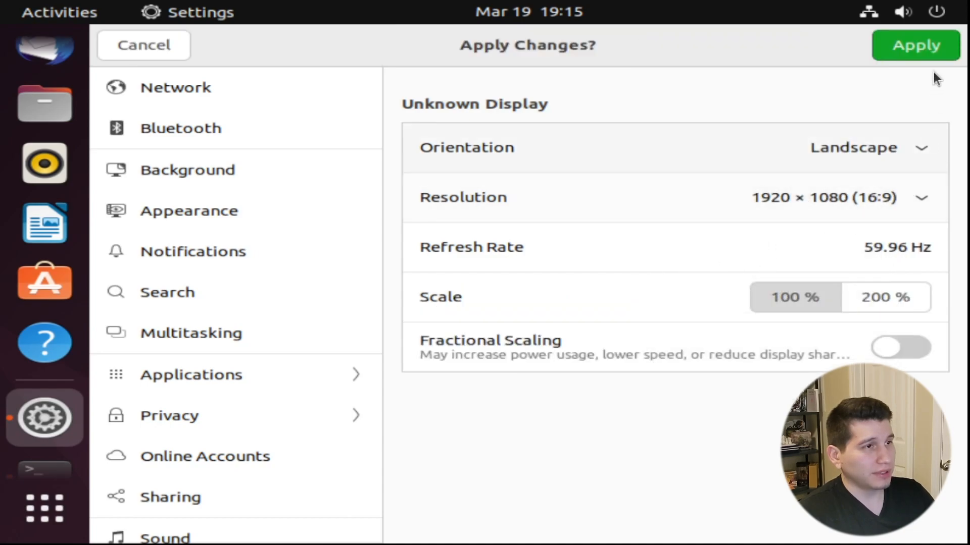
left_click(915, 45)
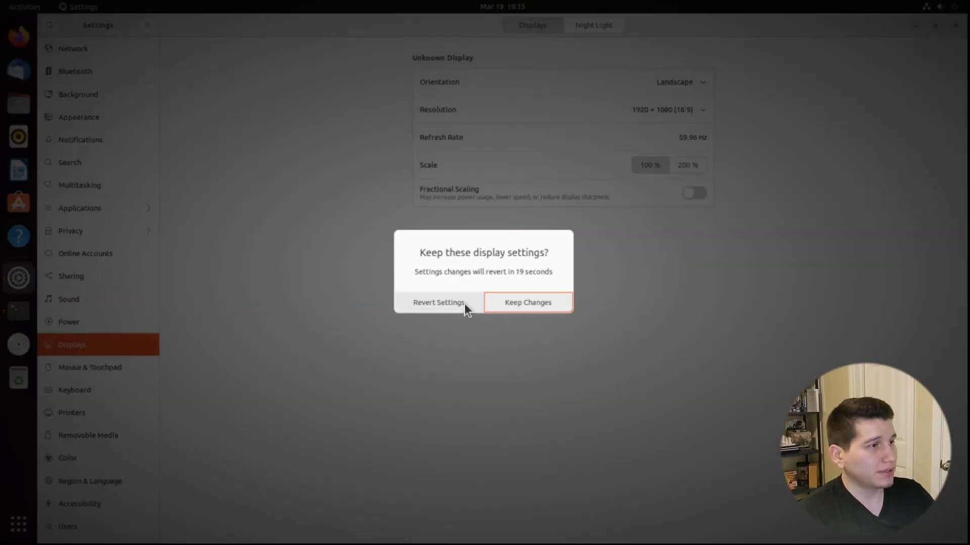
left_click(527, 303)
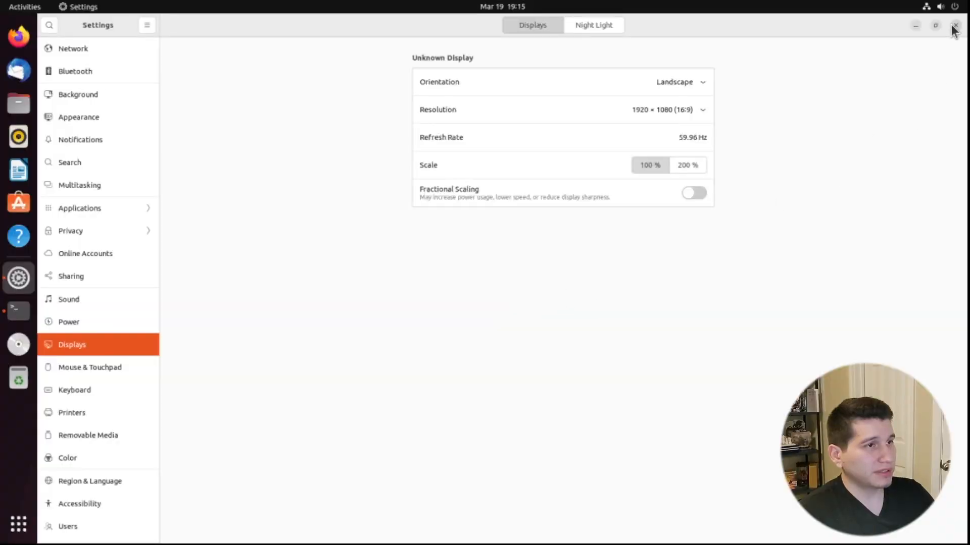
left_click(954, 28)
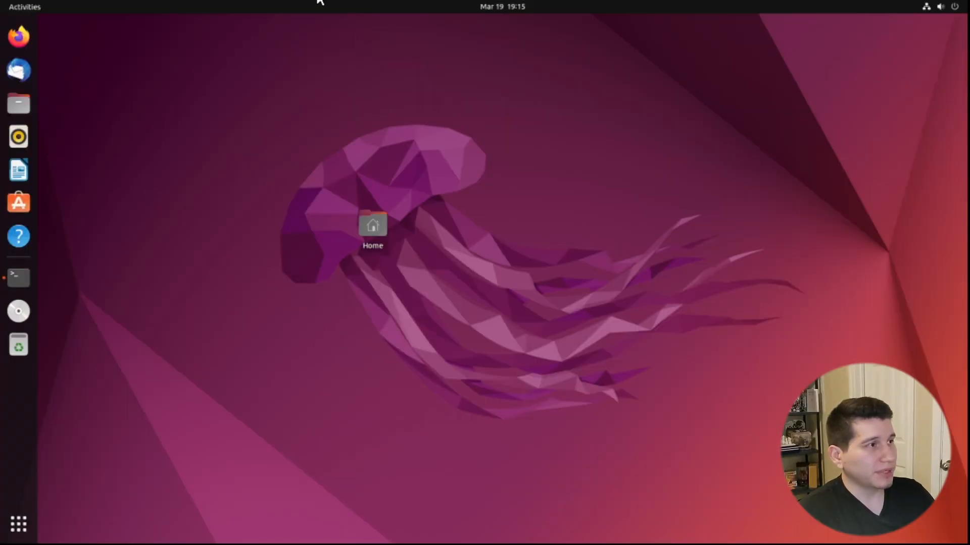
Step: Reopen the terminal and run 'sudo apt-get install build-essential', confirming with y
left_click(18, 276)
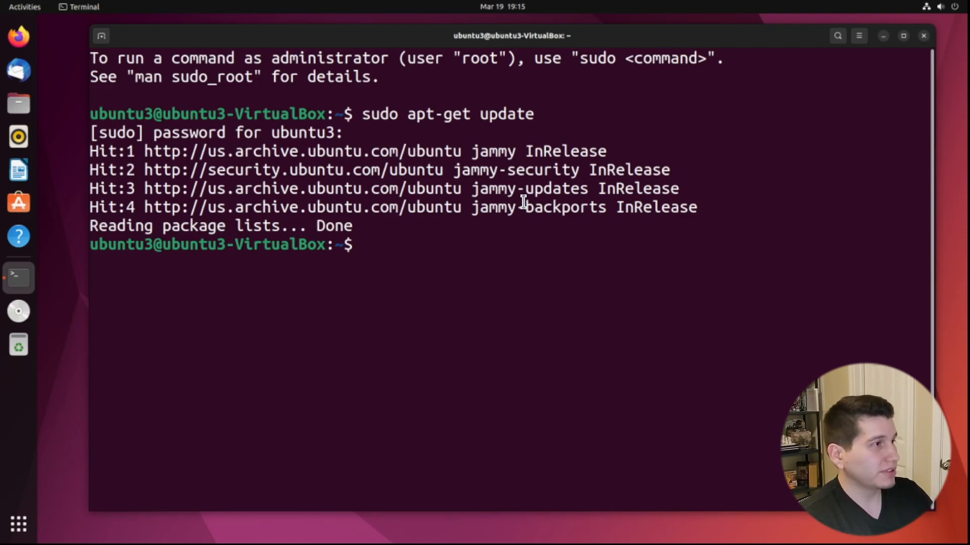
type("sudo apt-get install build-es")
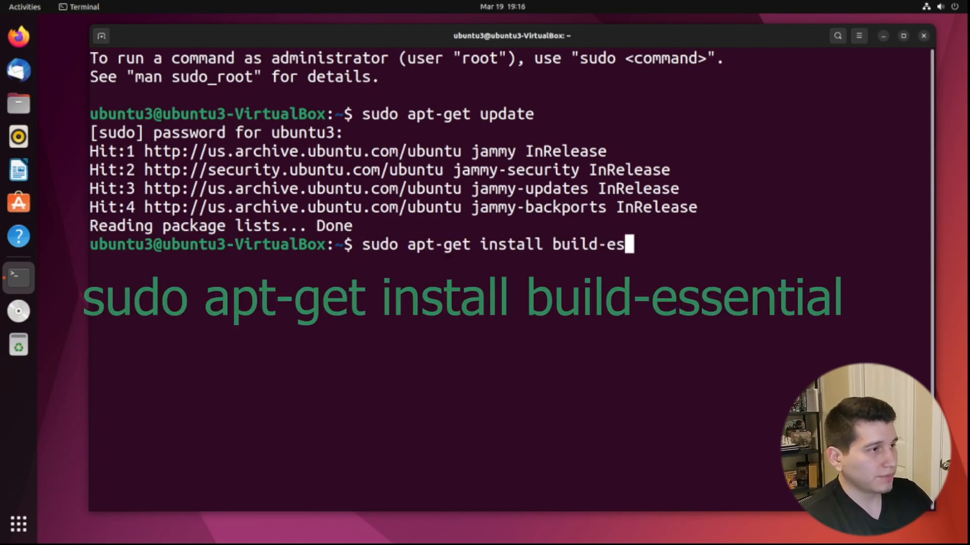
type("s")
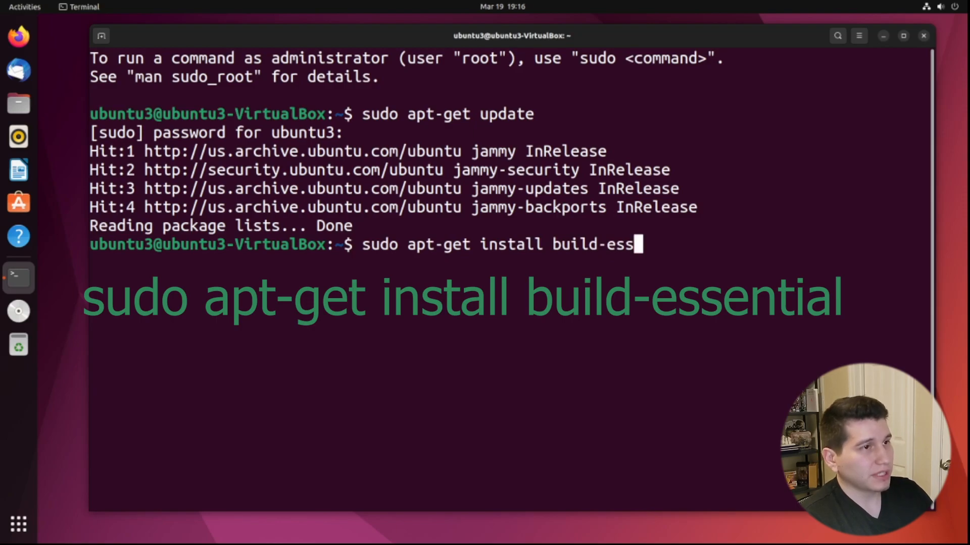
type("ential")
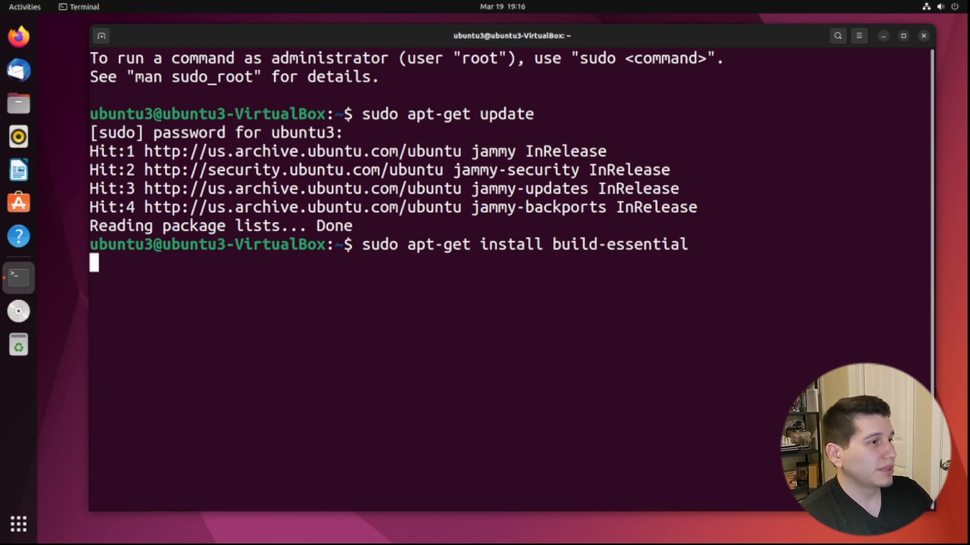
type("y")
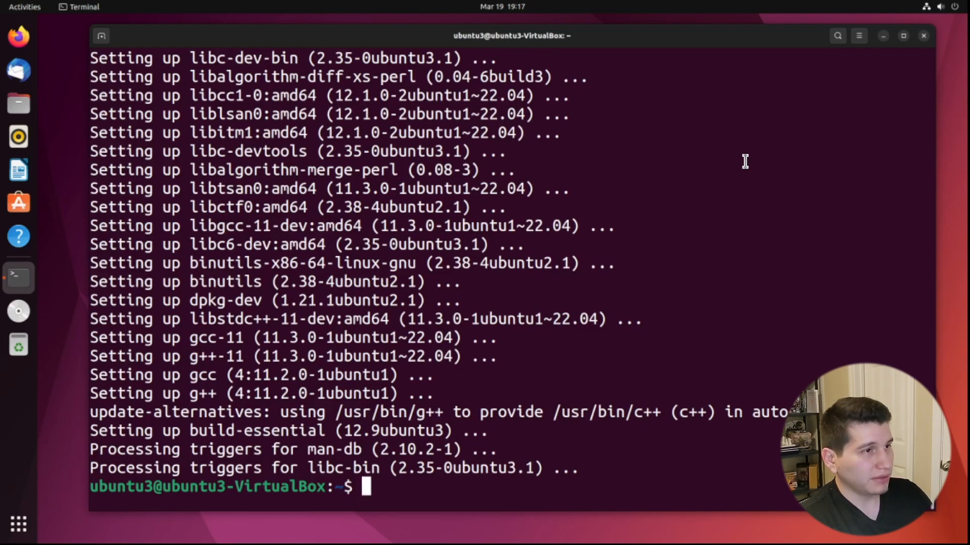
Step: Mount the Guest Additions disc at /mnt/cdrom, run VBoxLinuxAdditions.run, and reboot the VM
type("sudo mkdir /mnt/cdrom")
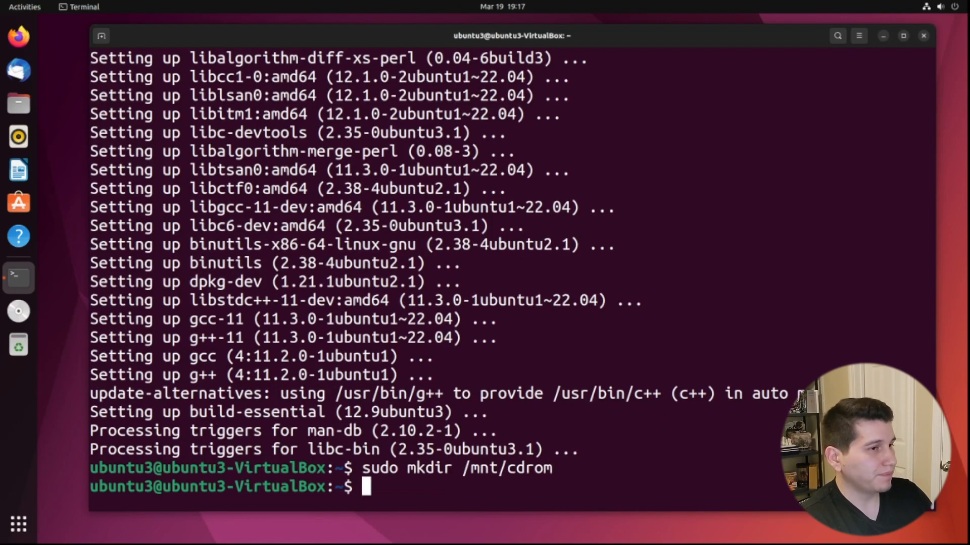
type("sudo mount /dev/cdrom /mnt/cdrom")
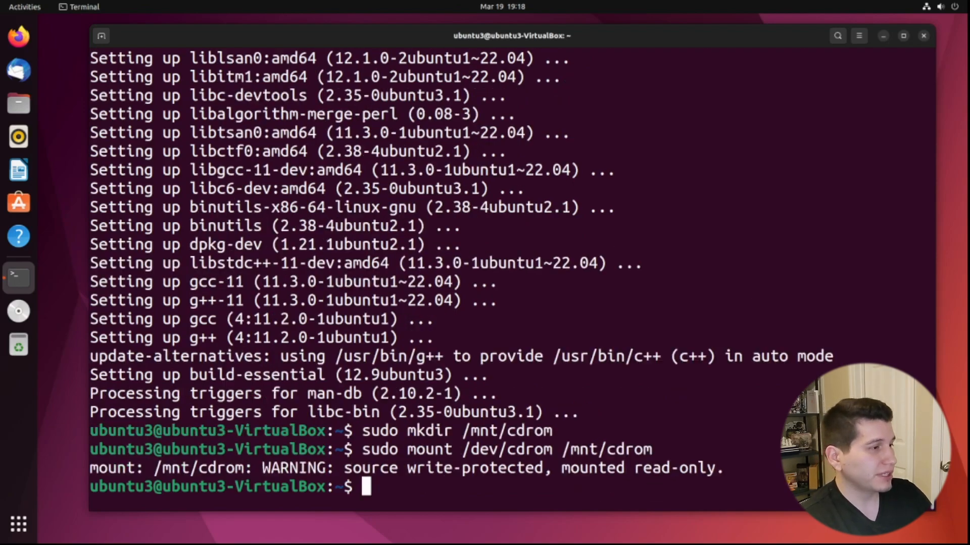
type("cd /mnt/cdrom/")
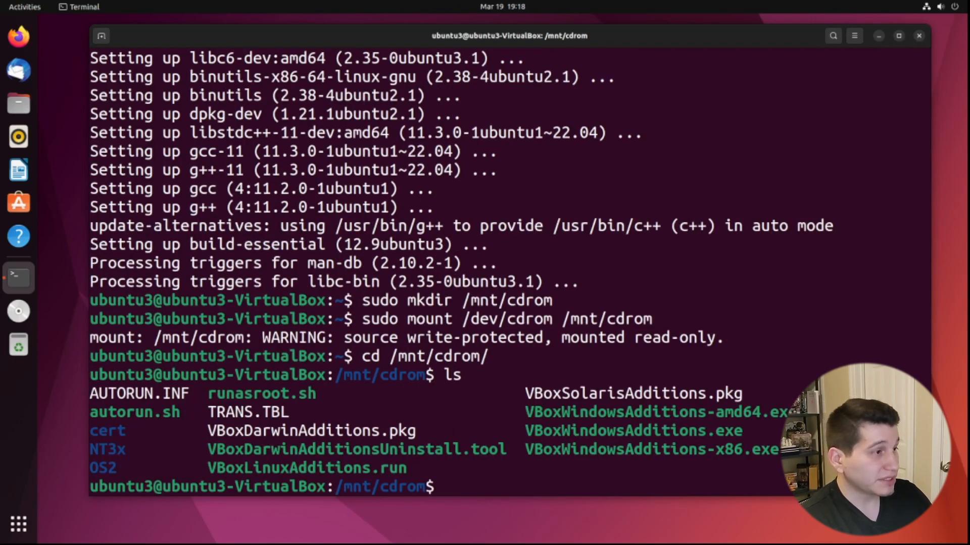
type("sudo sh ./VBoxLinuxAdditions.run")
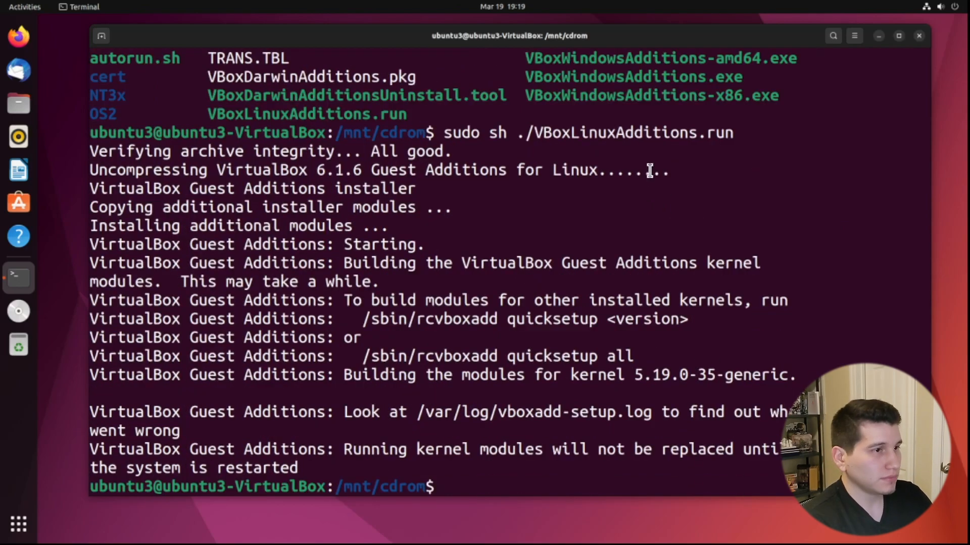
type("sudo reboot")
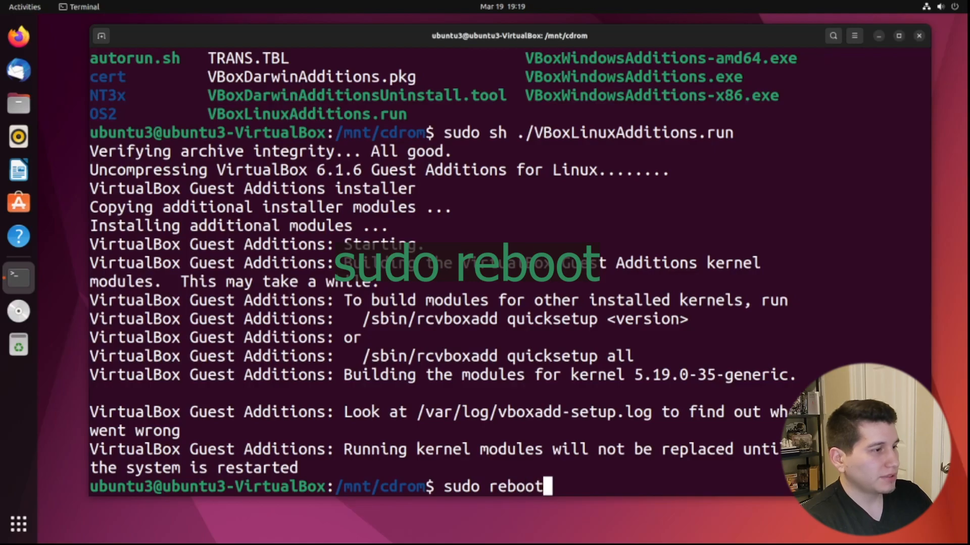
key("Return")
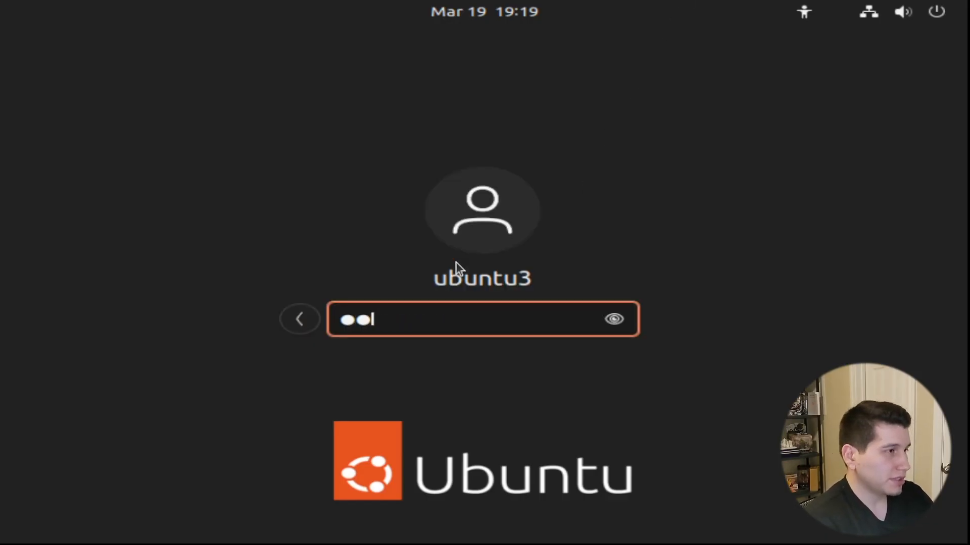
Step: Log back in, launch Text Editor, and paste 'sudo reboot' from the host clipboard
key("Return")
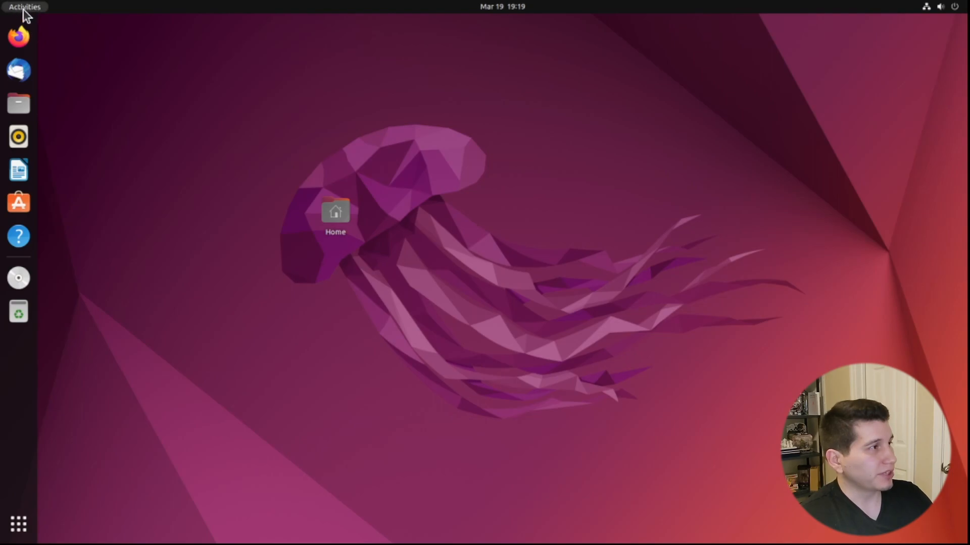
type("tel")
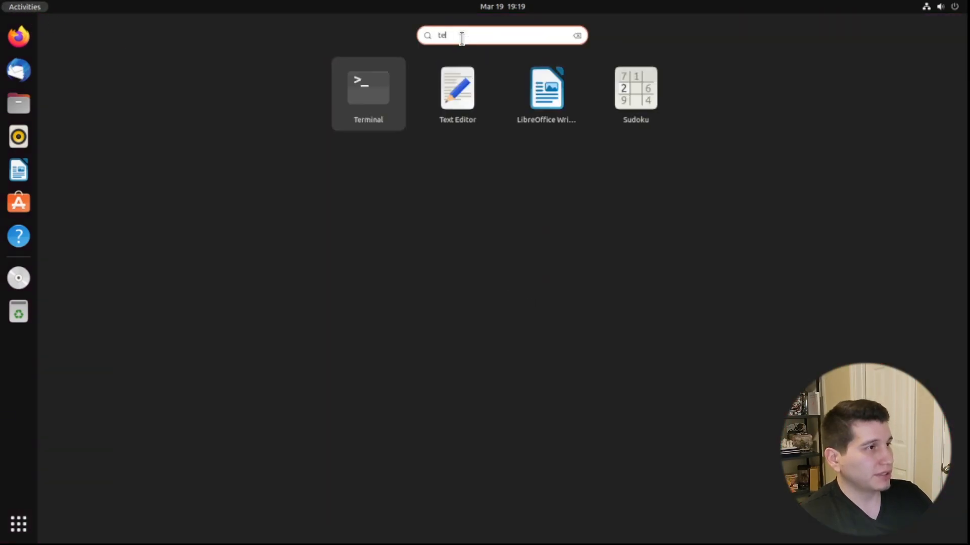
left_click(457, 88)
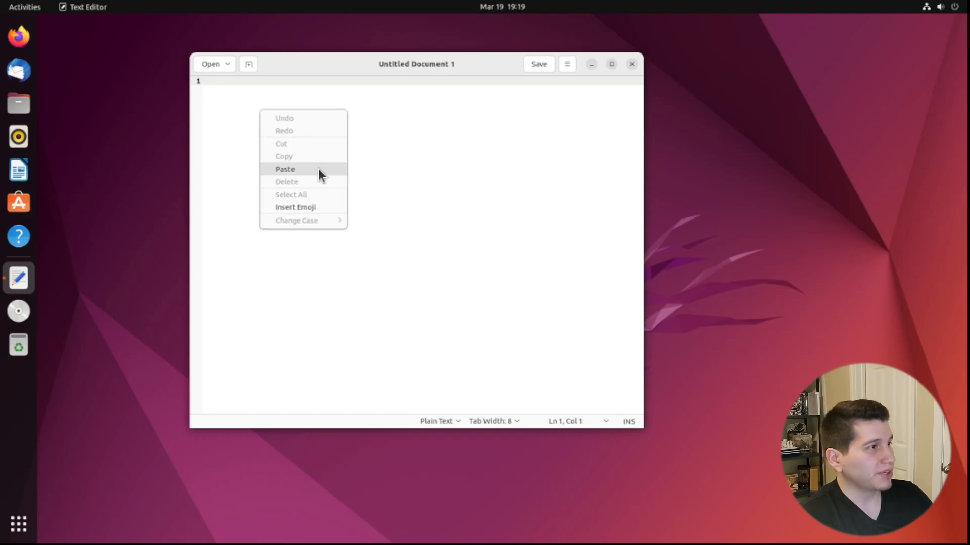
left_click(285, 169)
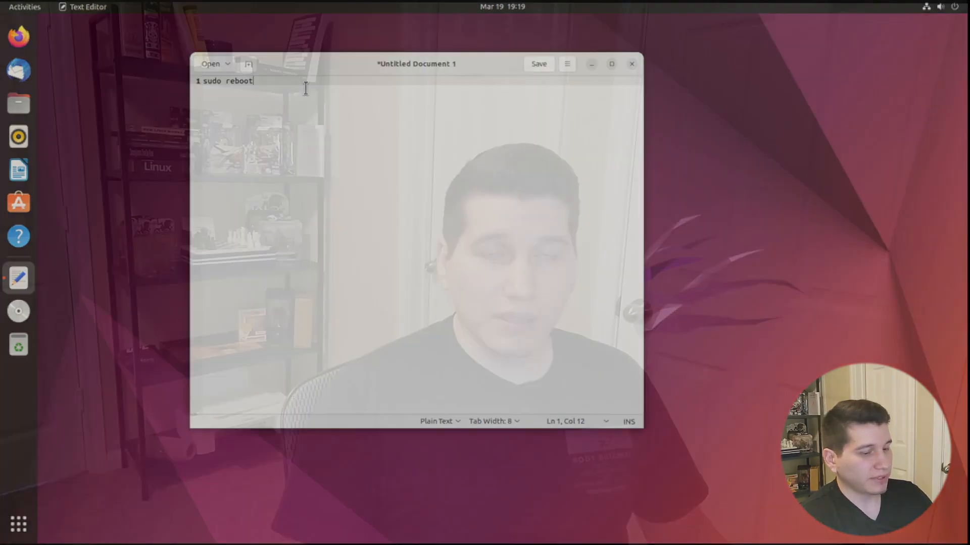